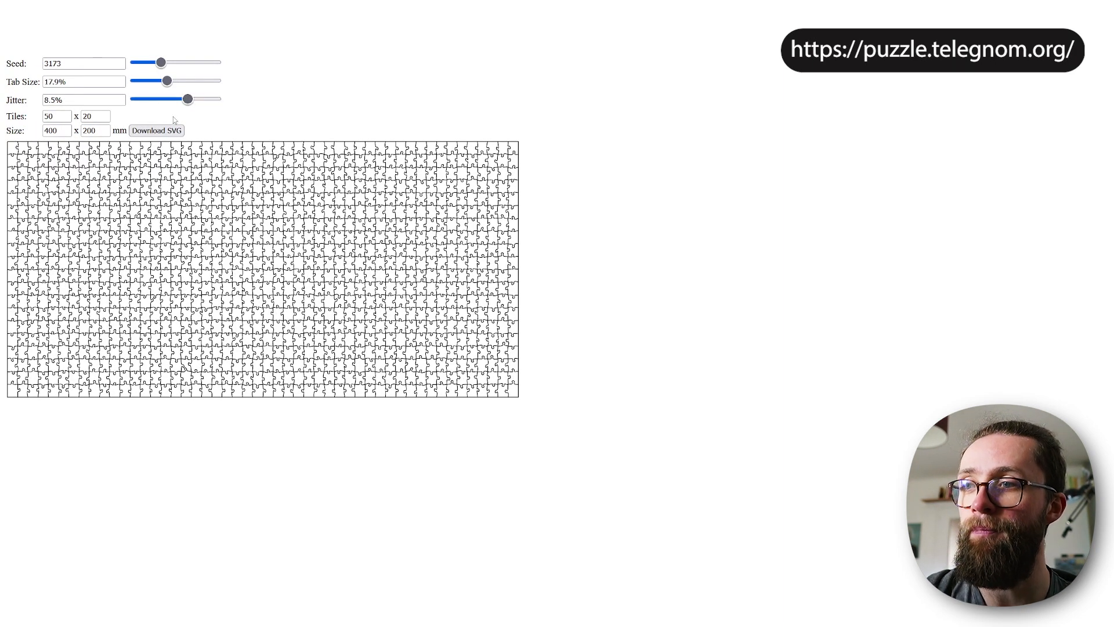
Step: Download the generated 50 x 20 jigsaw pattern as an SVG
click(157, 130)
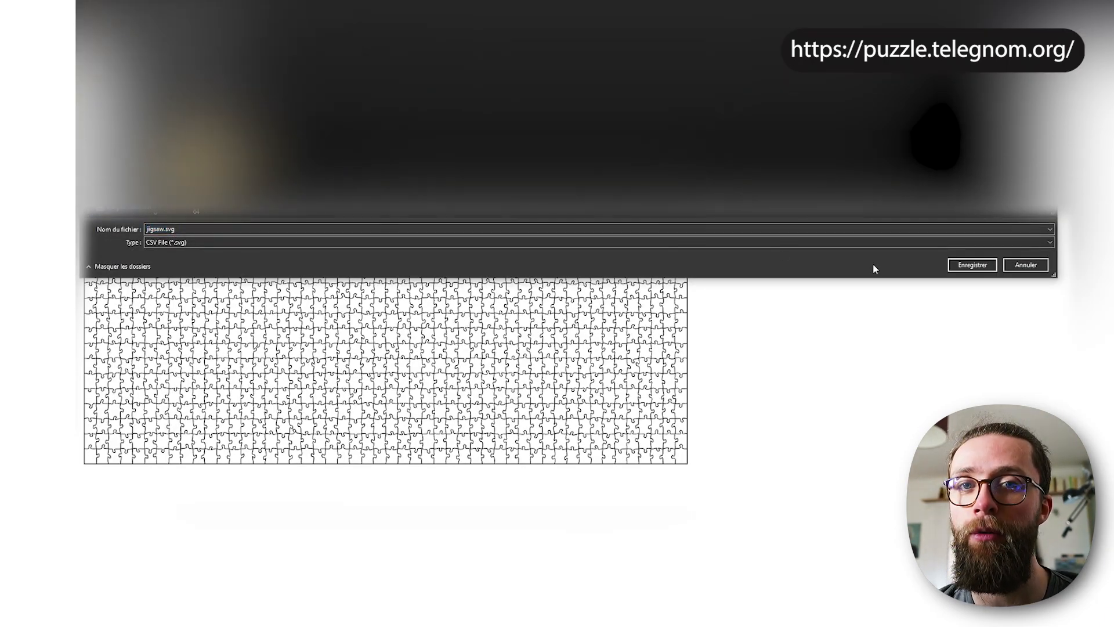
Step: Confirm saving jigsaw.svg and add a plane to the Blender scene
click(970, 264)
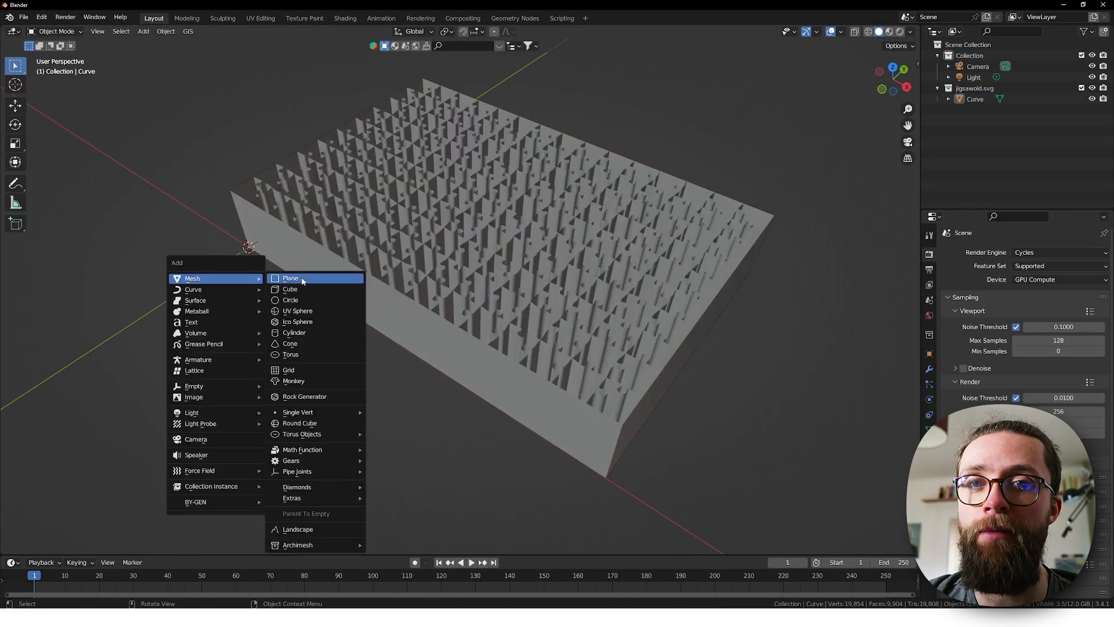
click(290, 277)
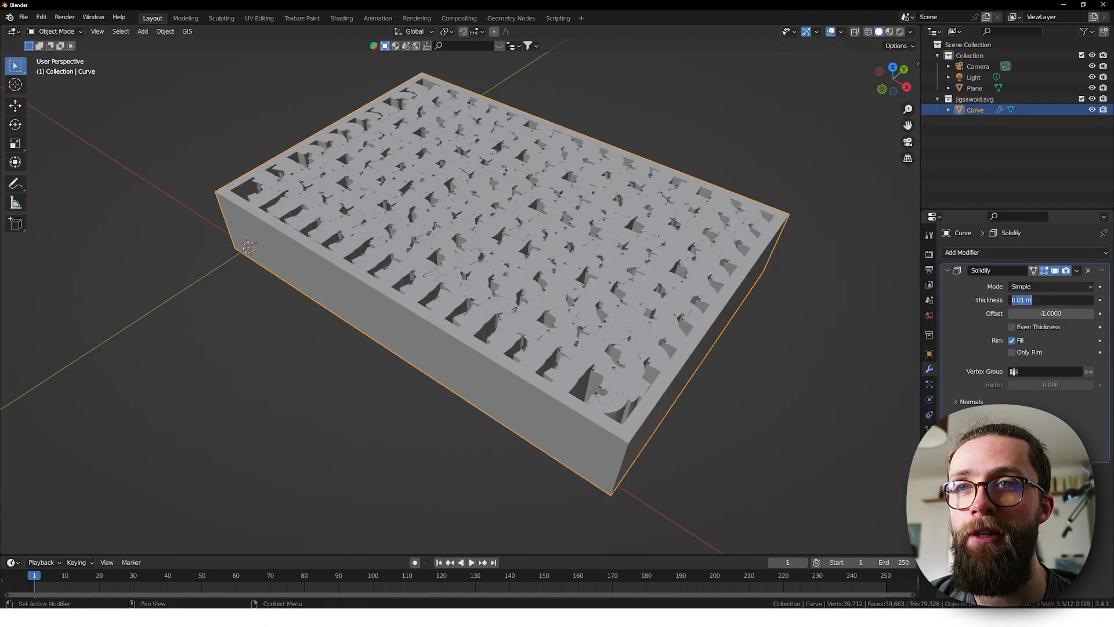
Step: Cut the plane with a Boolean Difference on Curve using Exact with Self Intersection, then apply it
click(994, 252)
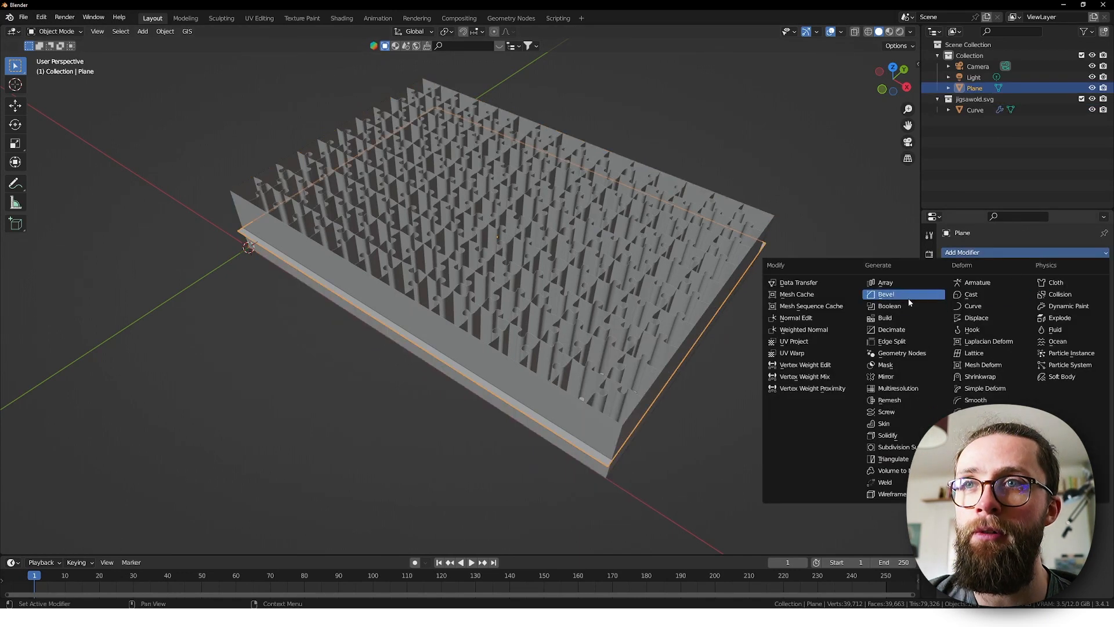
click(889, 305)
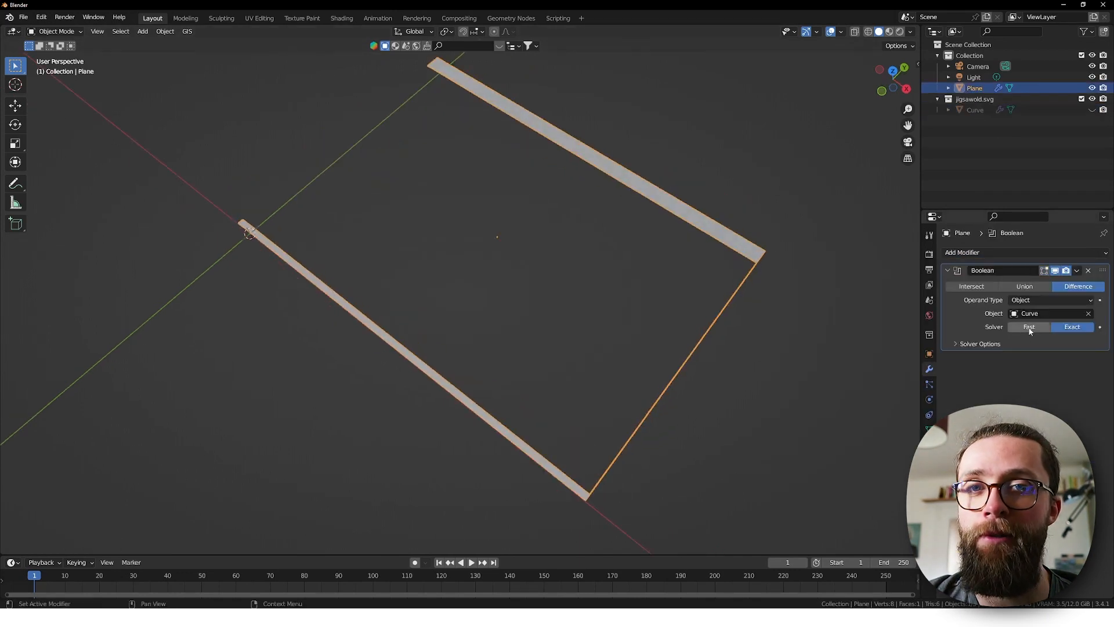
click(980, 344)
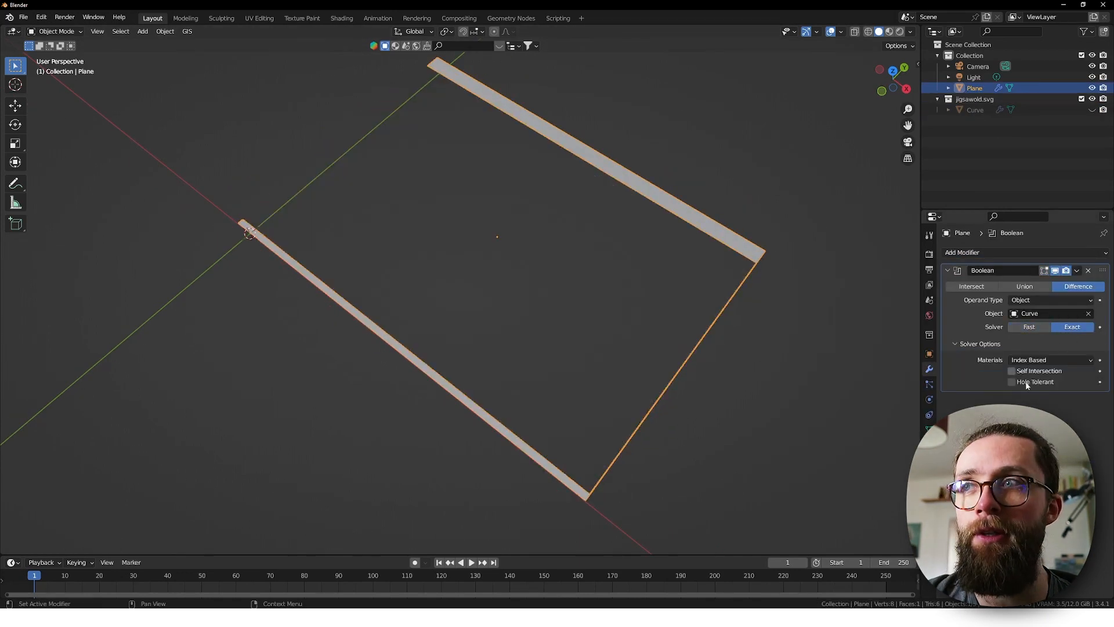
click(1012, 370)
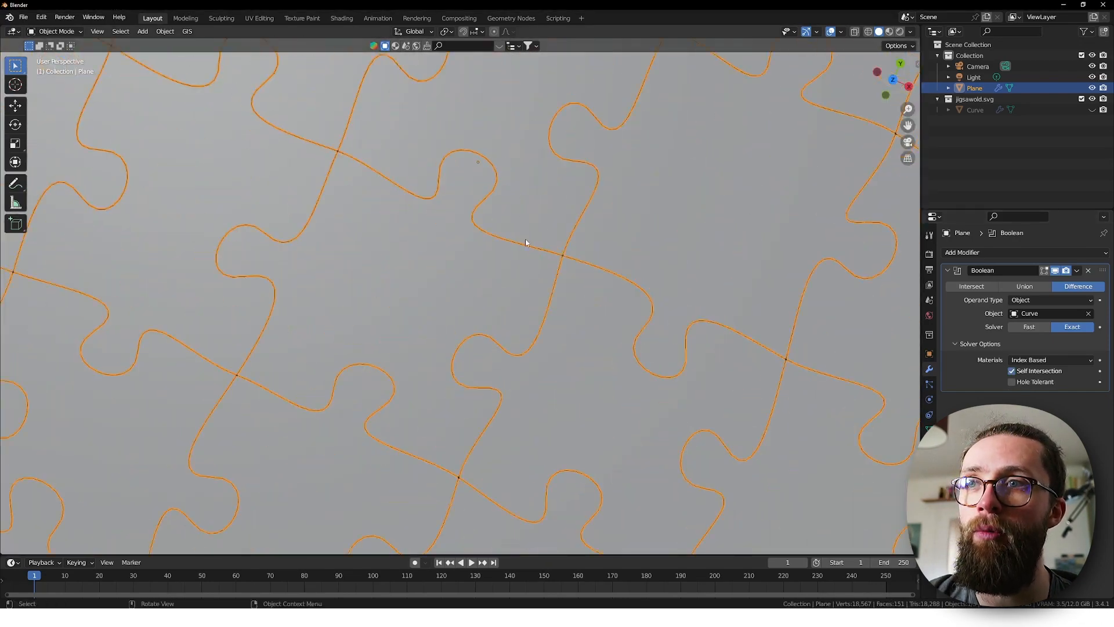
click(1076, 270)
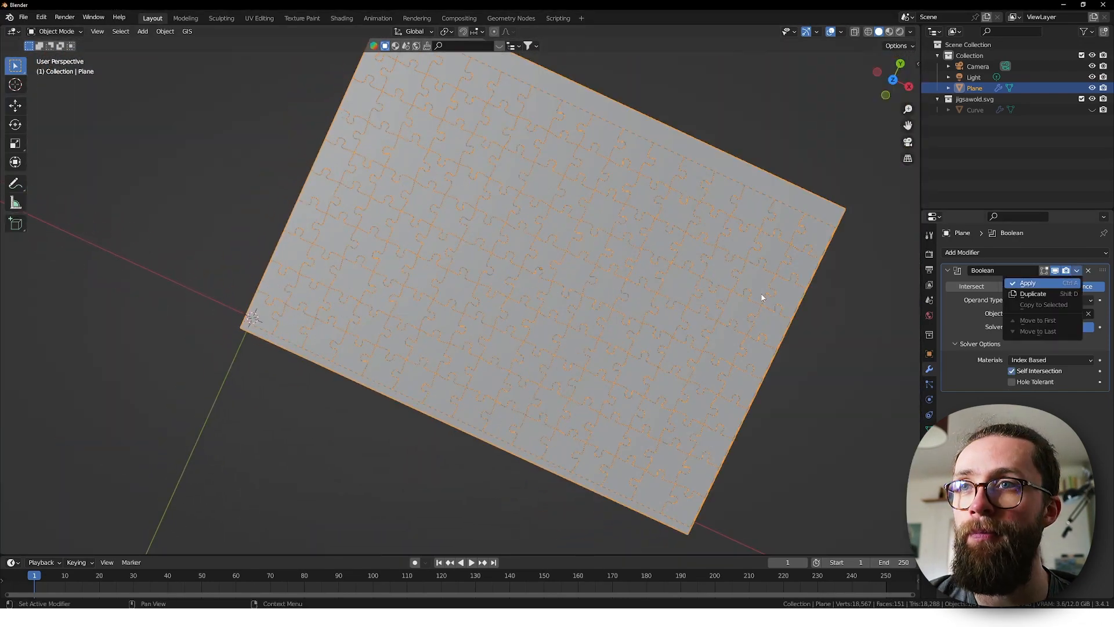
click(1027, 283)
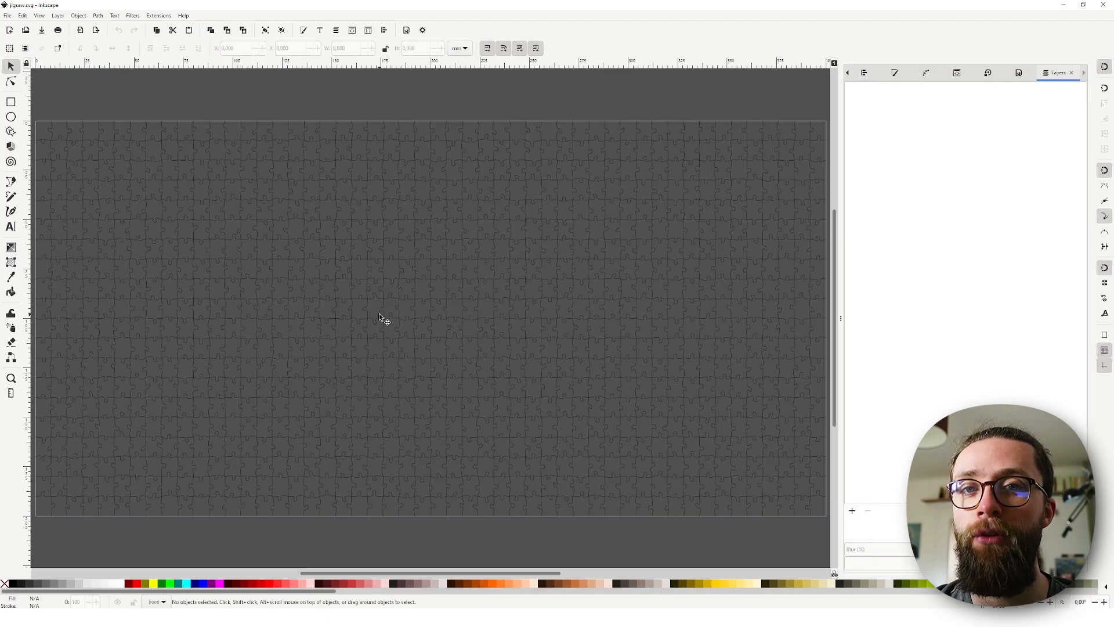
Step: Select all jigsaw paths, give them a flat black fill and combine them into one path
click(381, 318)
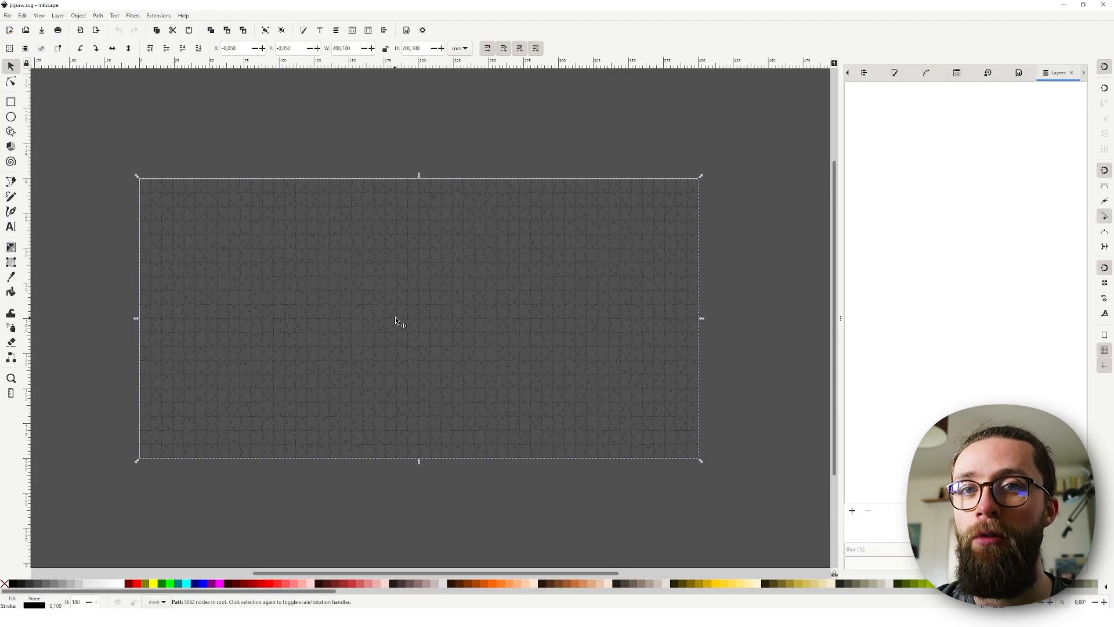
click(77, 15)
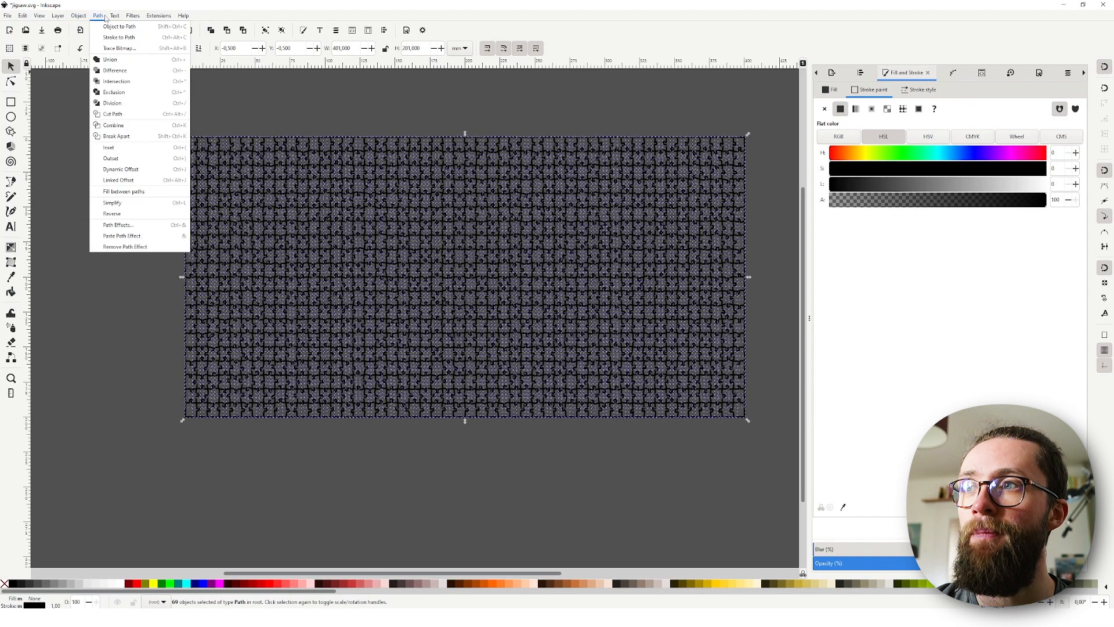
click(109, 59)
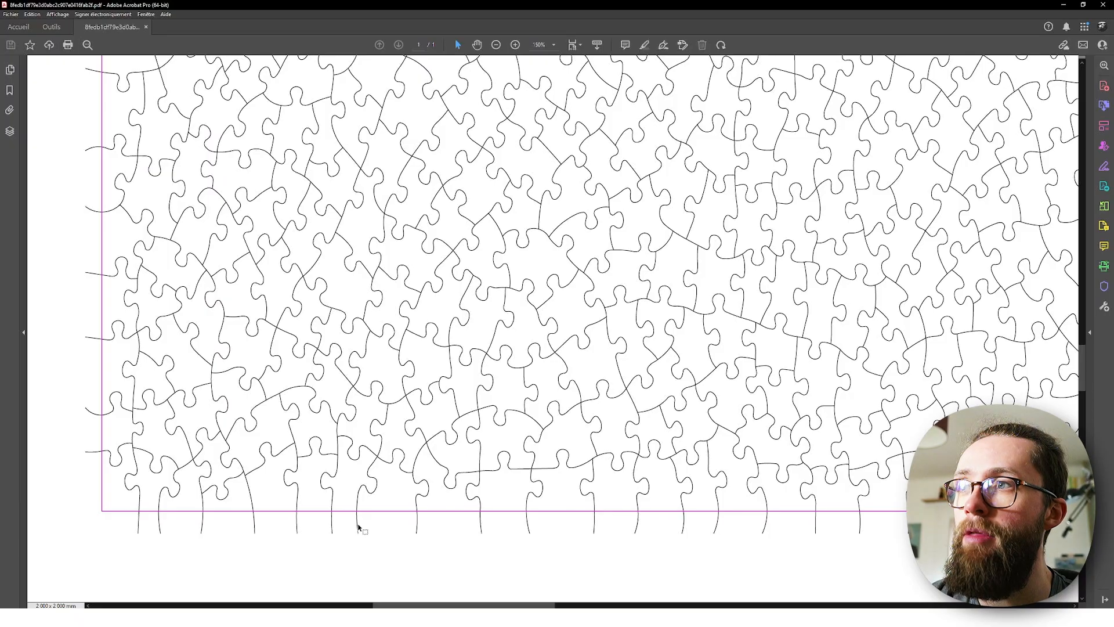
mouse_move(891, 186)
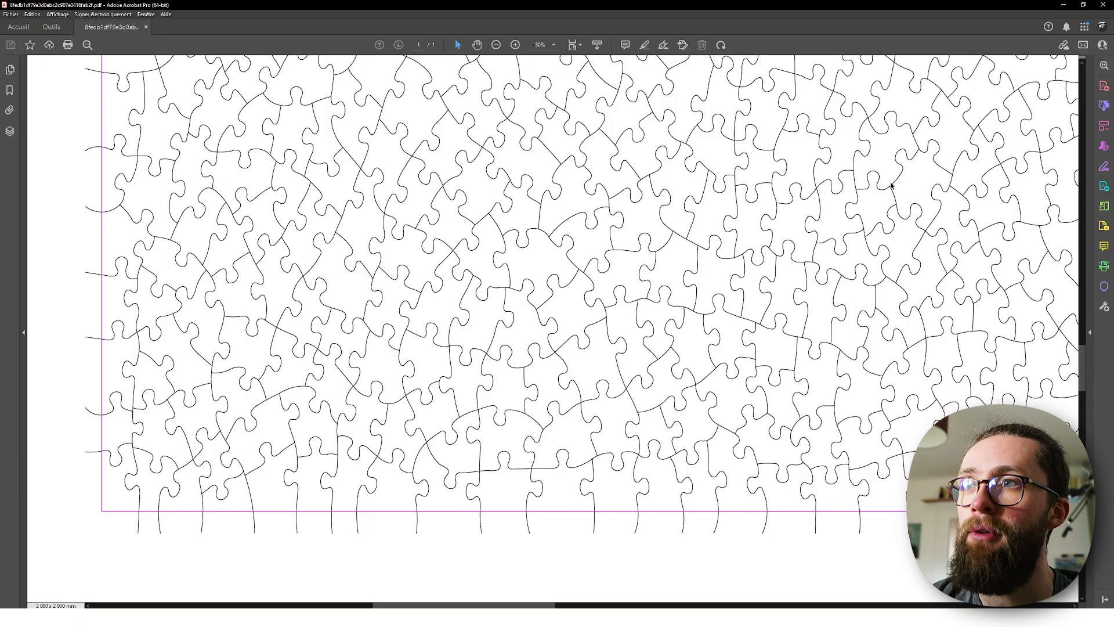
scroll(down, 3)
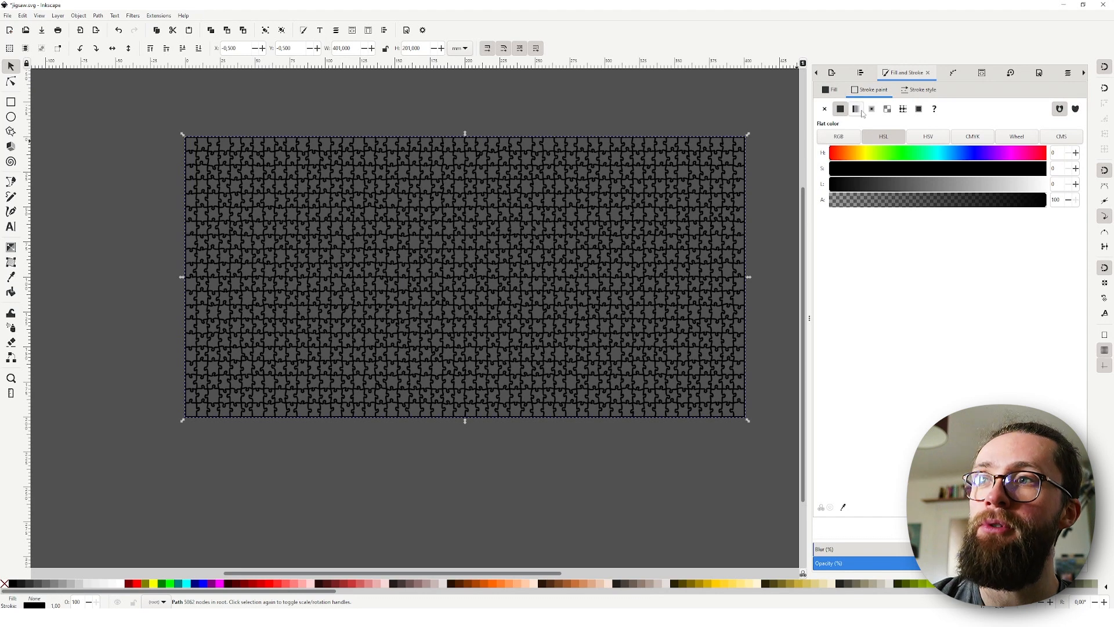
Step: Set the jigsaw stroke width to 0.1 mm and convert the strokes into outline paths
click(920, 89)
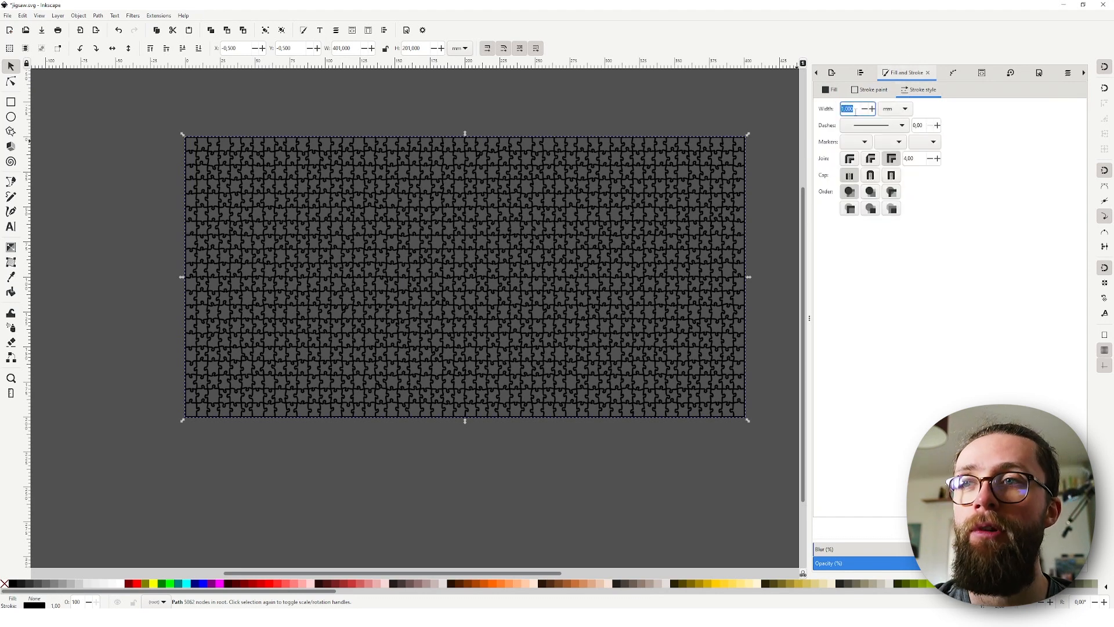
text(0.1)
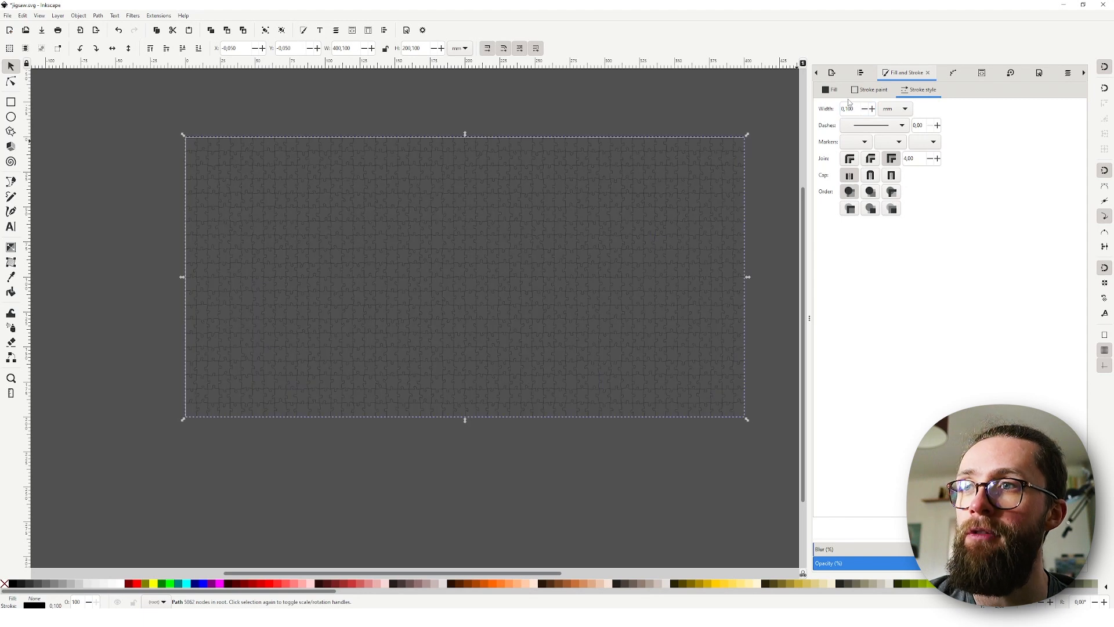
mouse_move(611, 233)
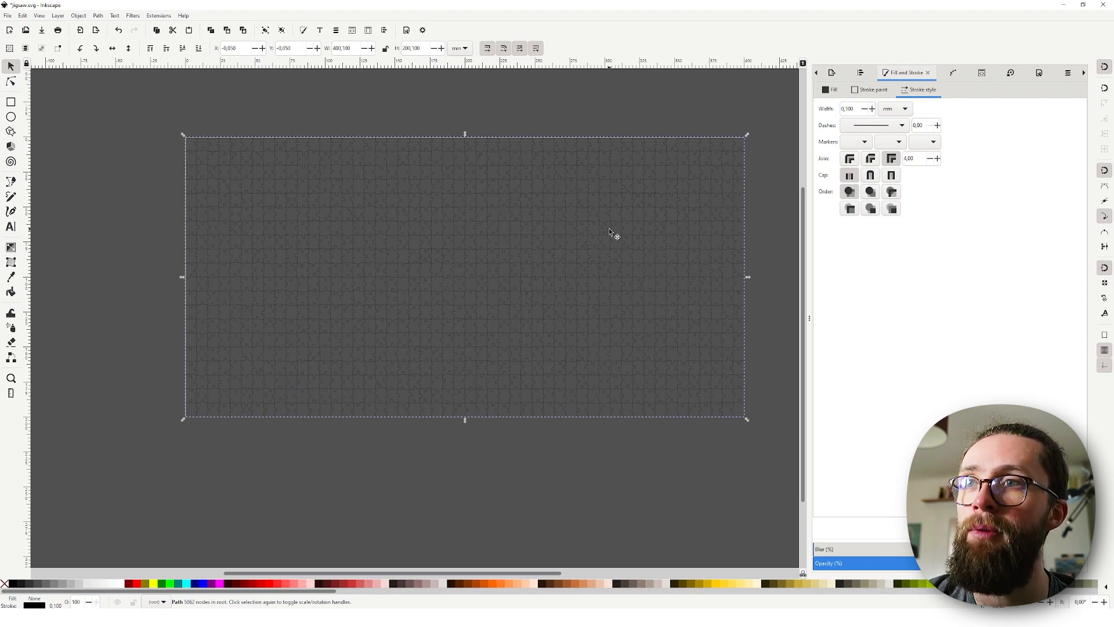
click(98, 15)
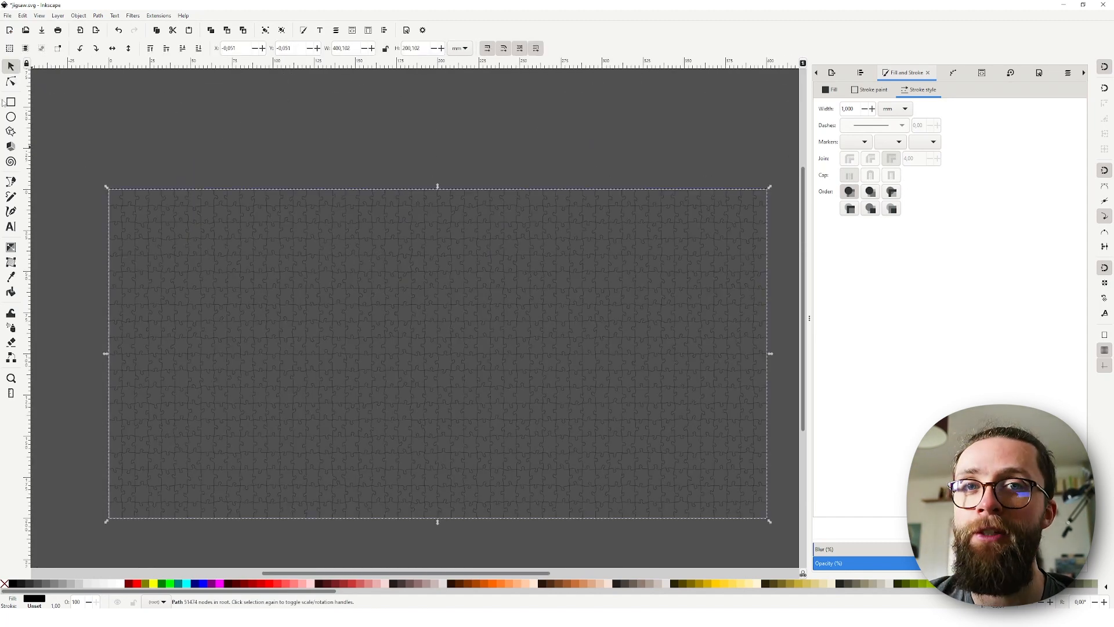
Step: Draw a rectangle over the jigsaw area and give it a flat light grey fill
click(11, 102)
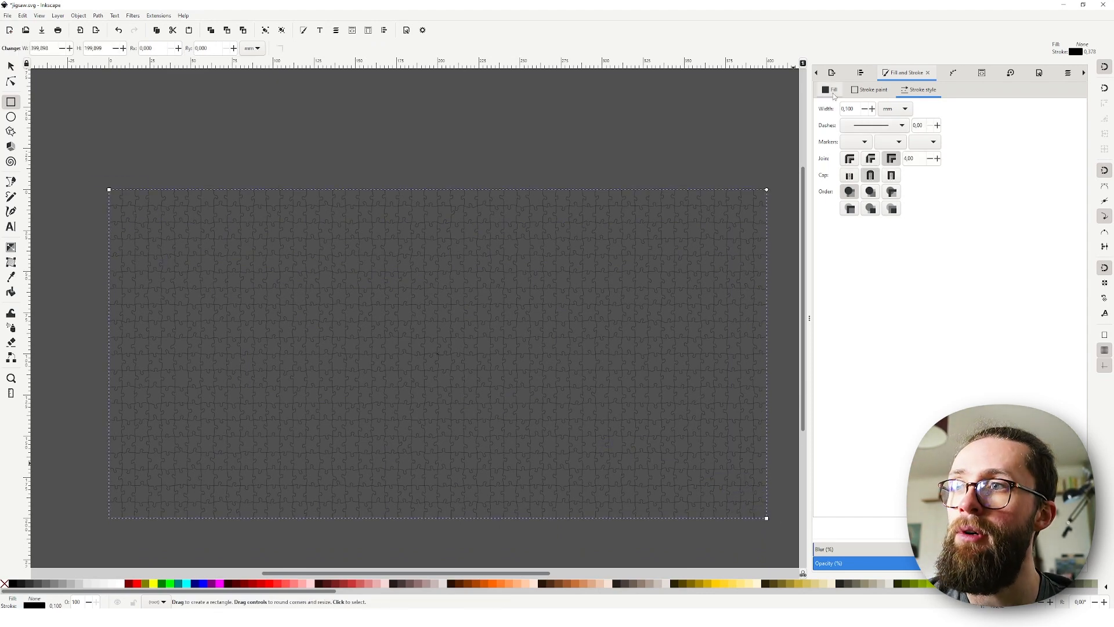
click(832, 89)
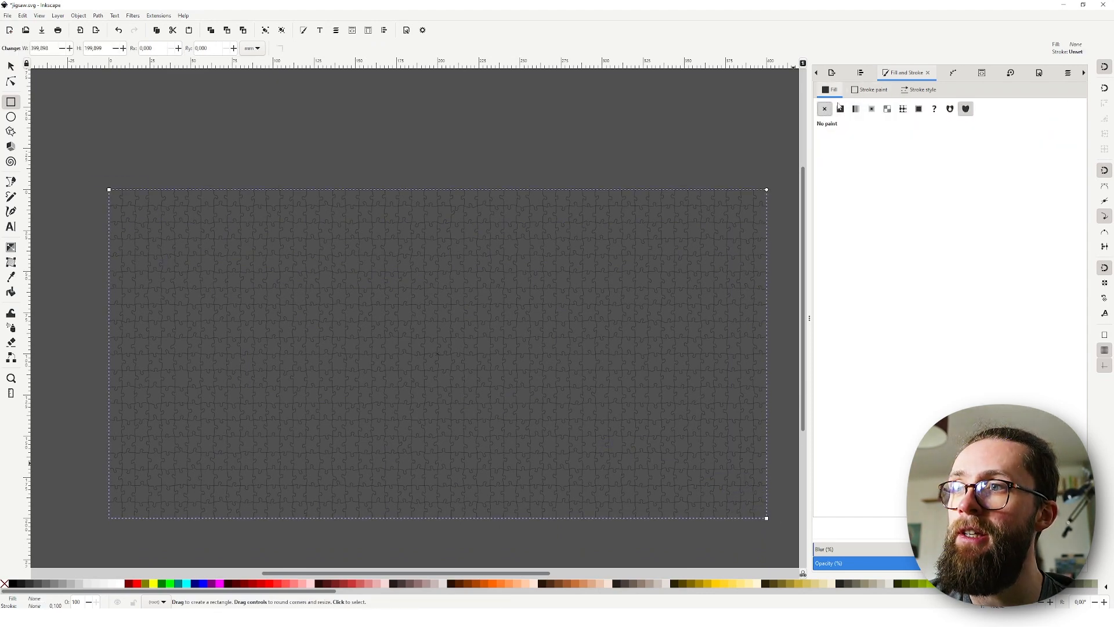
click(77, 15)
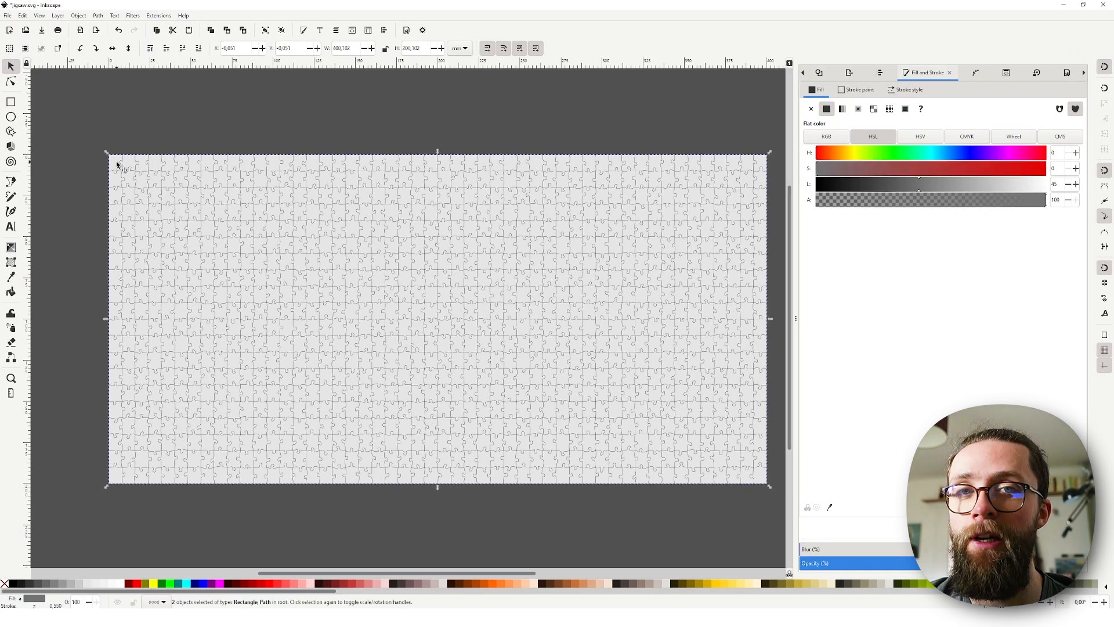
Step: Cut the rectangle along the jigsaw outlines and break the result apart into separate pieces
click(98, 15)
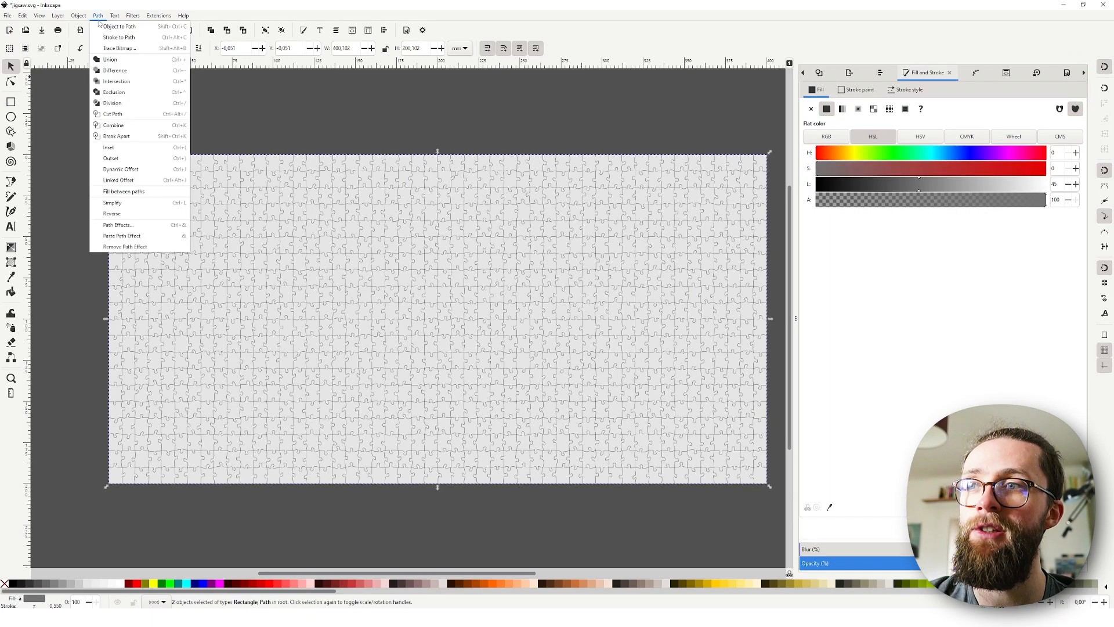
mouse_move(128, 71)
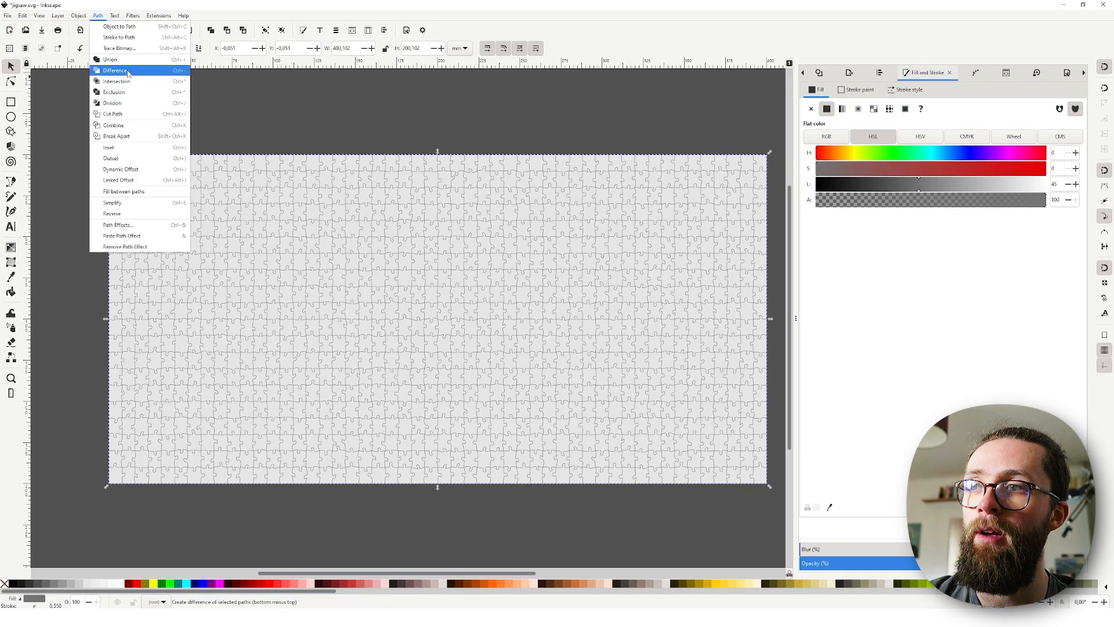
mouse_move(116, 81)
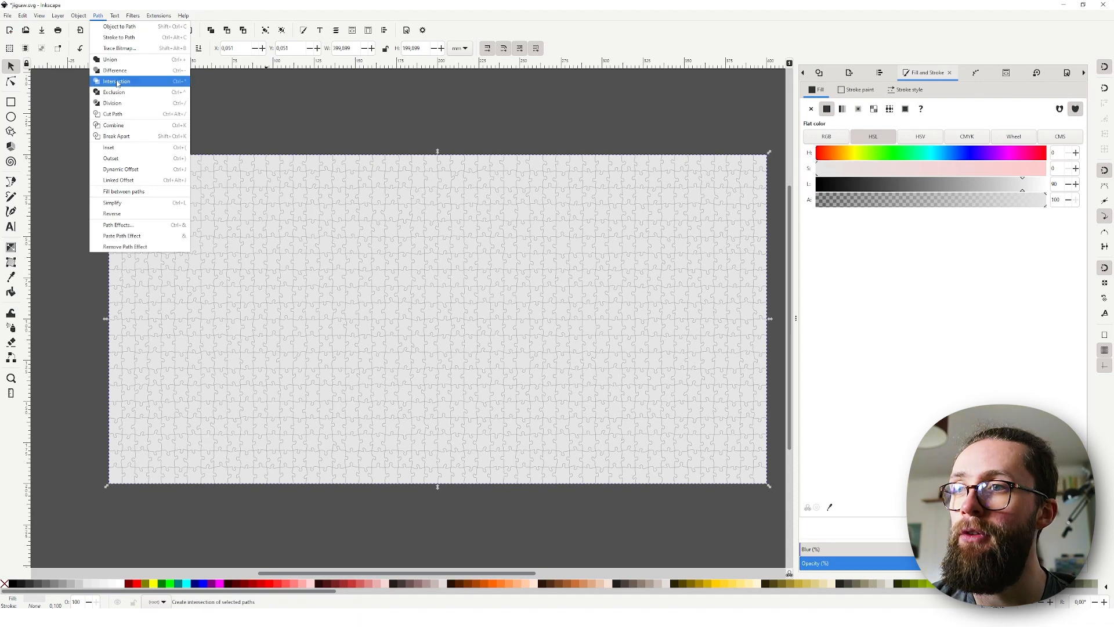
mouse_move(116, 136)
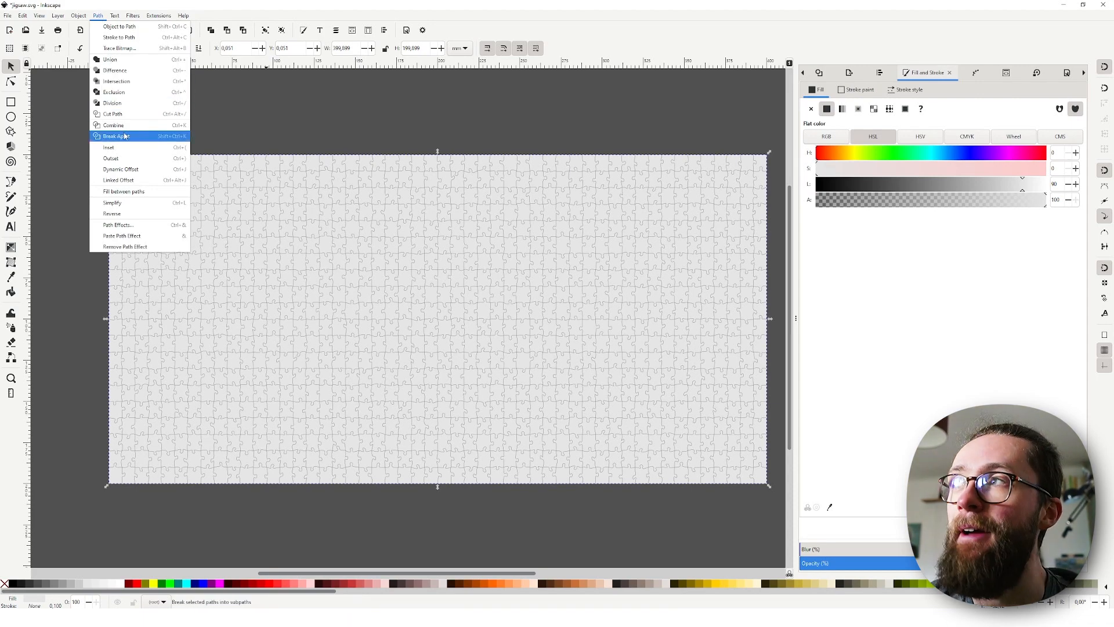
click(116, 136)
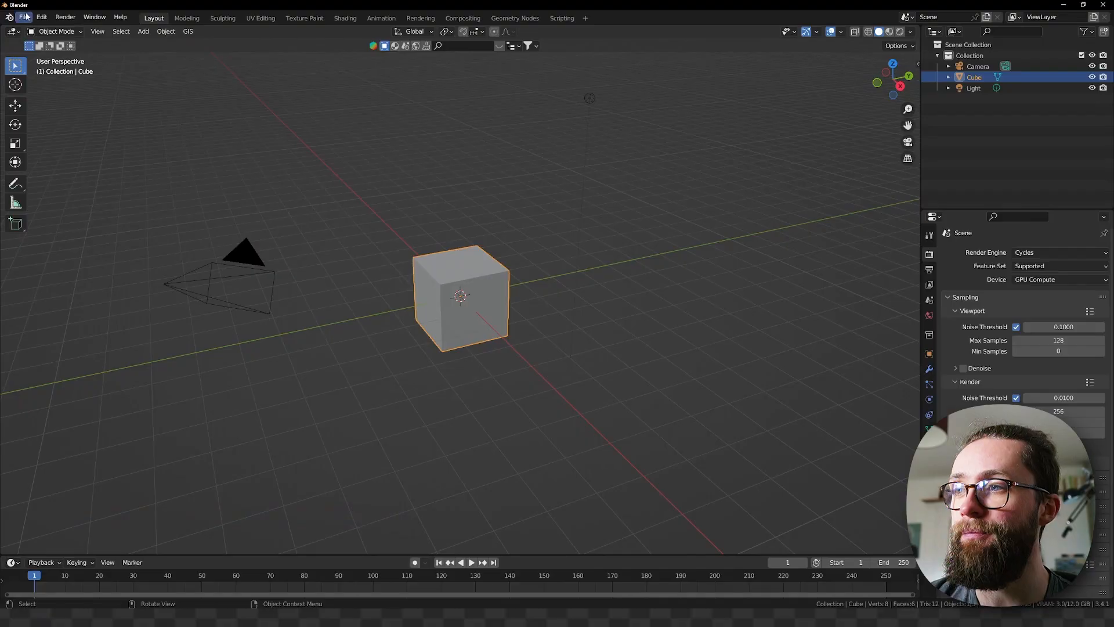
Step: Import the puzzle SVG into a new collection and set the curves' Fill Mode to None
click(24, 16)
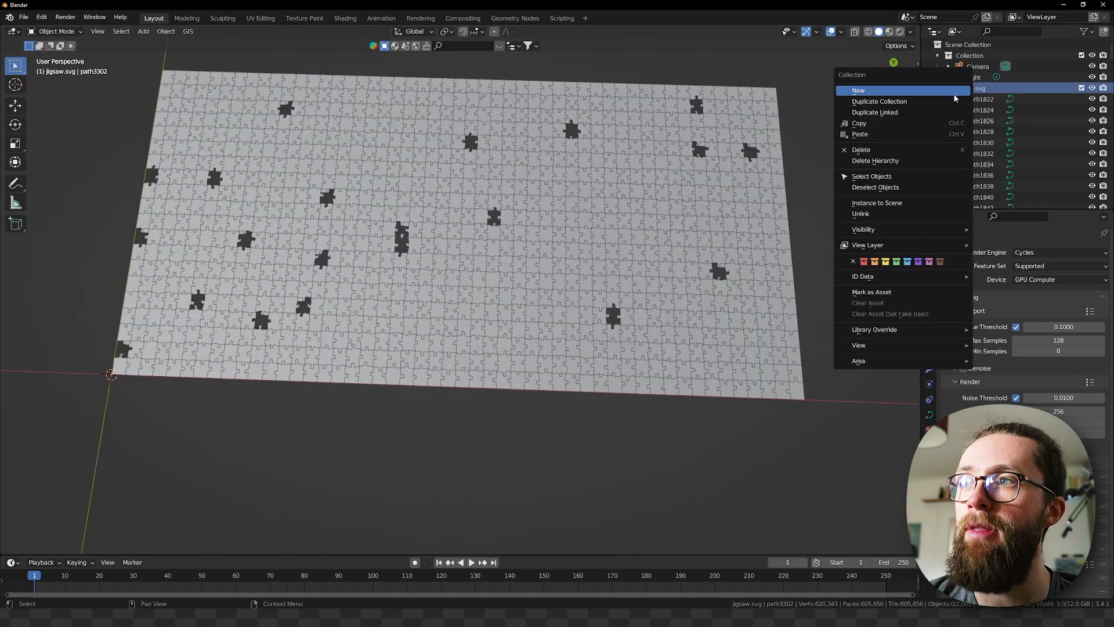
click(872, 177)
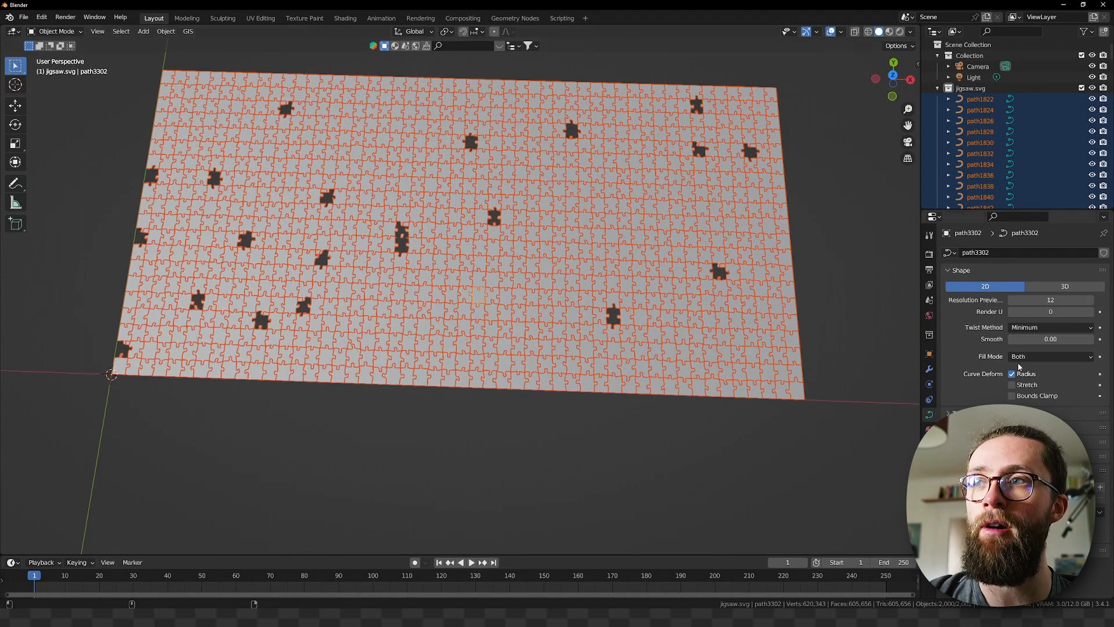
click(1051, 356)
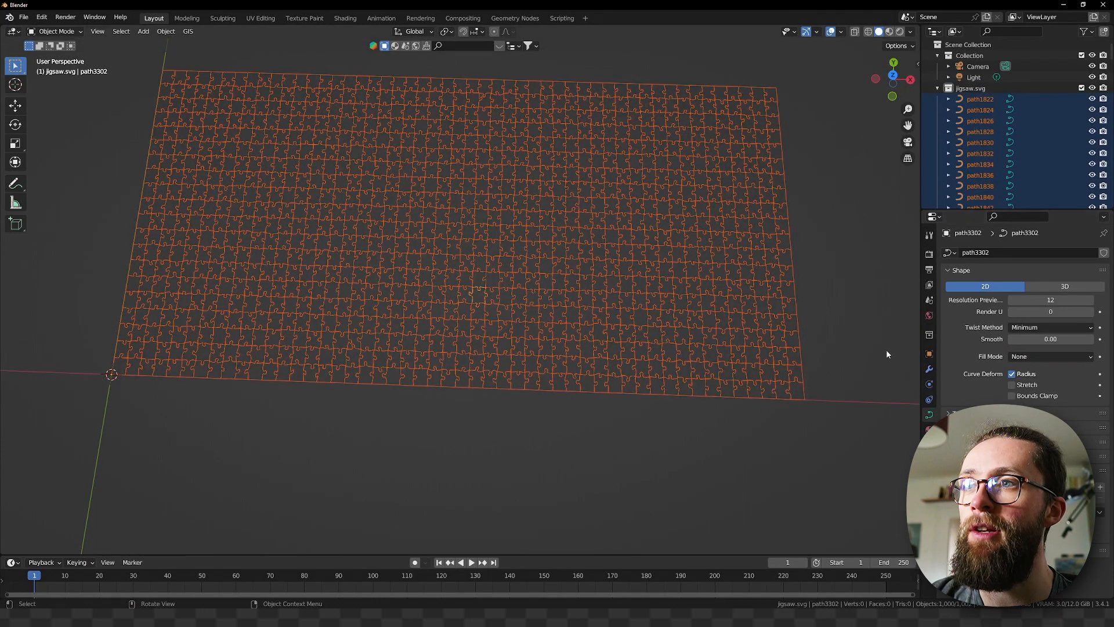
mouse_move(884, 352)
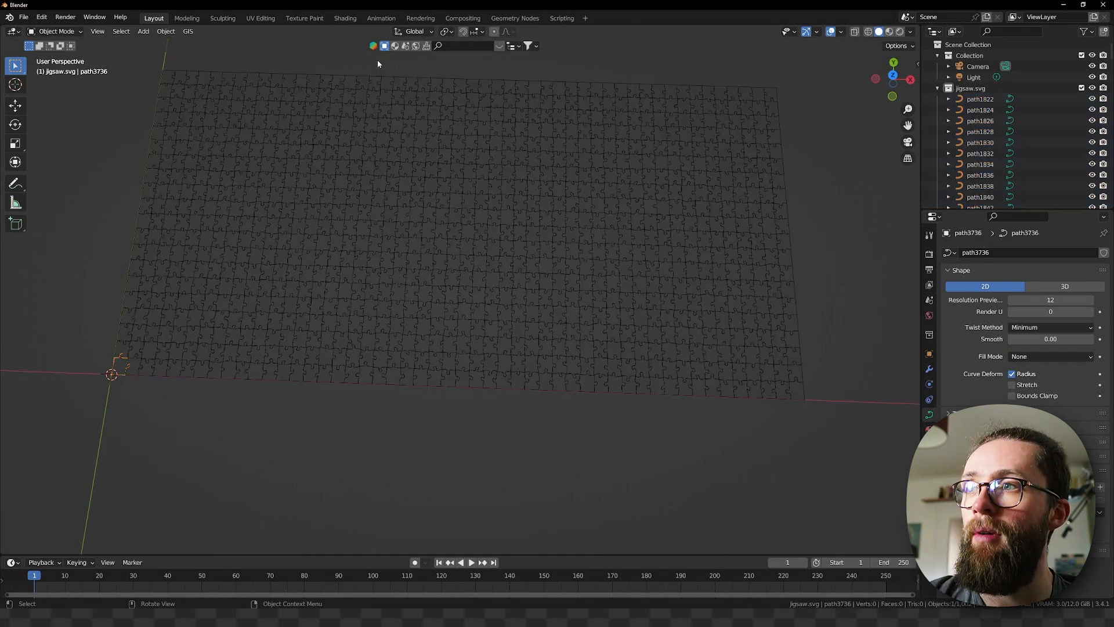
Step: Give corner piece path3736 a new Geometry Nodes modifier with a Fill Curve node
click(514, 17)
text(f)
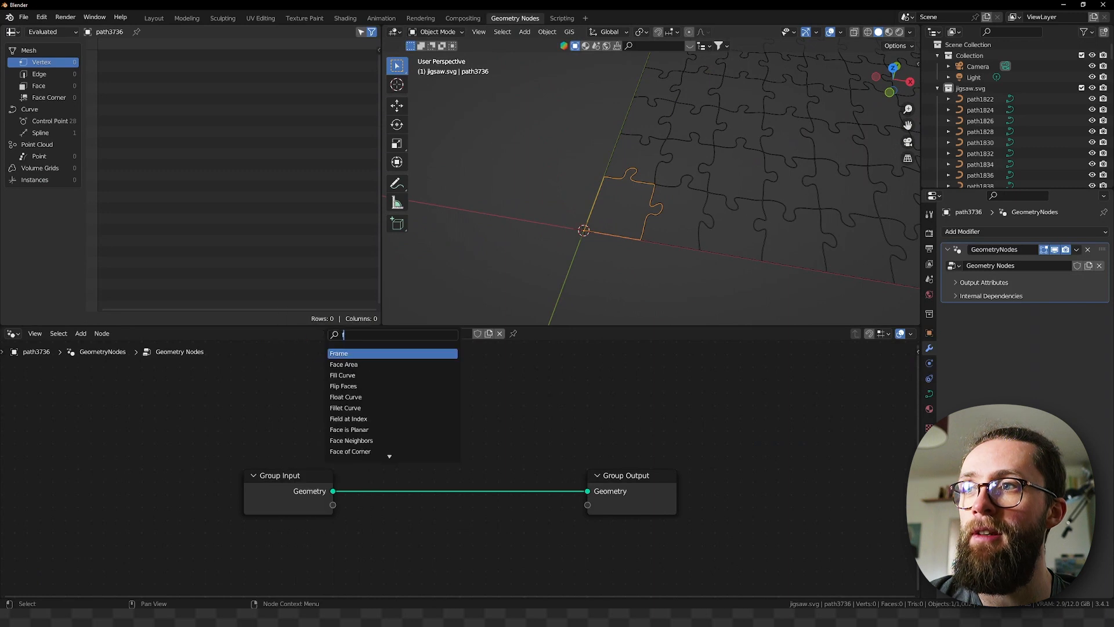
click(343, 375)
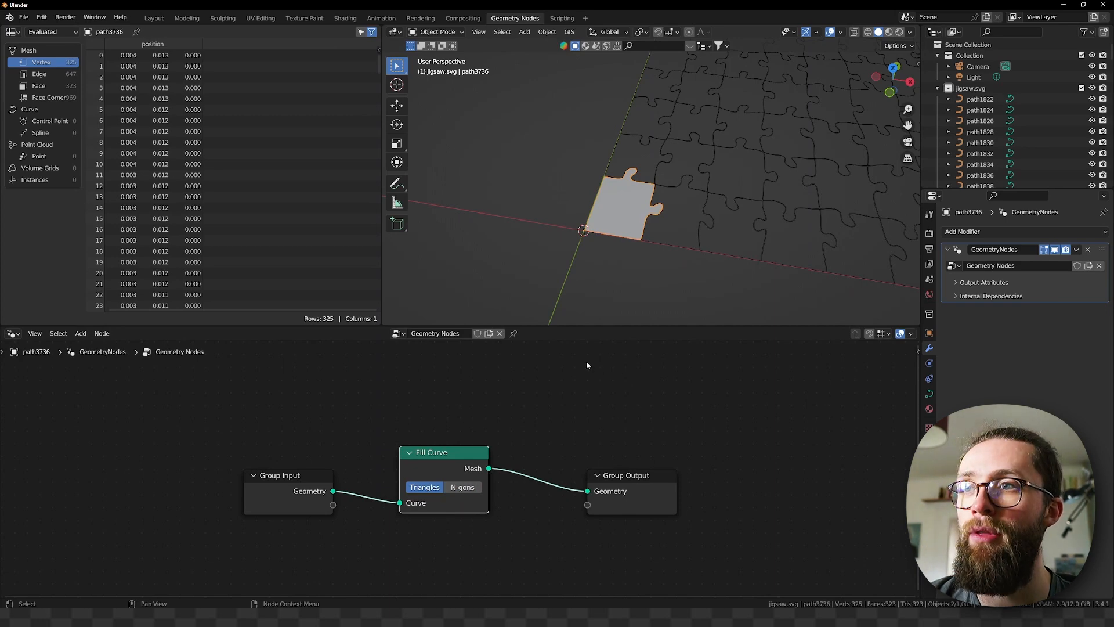
mouse_move(571, 250)
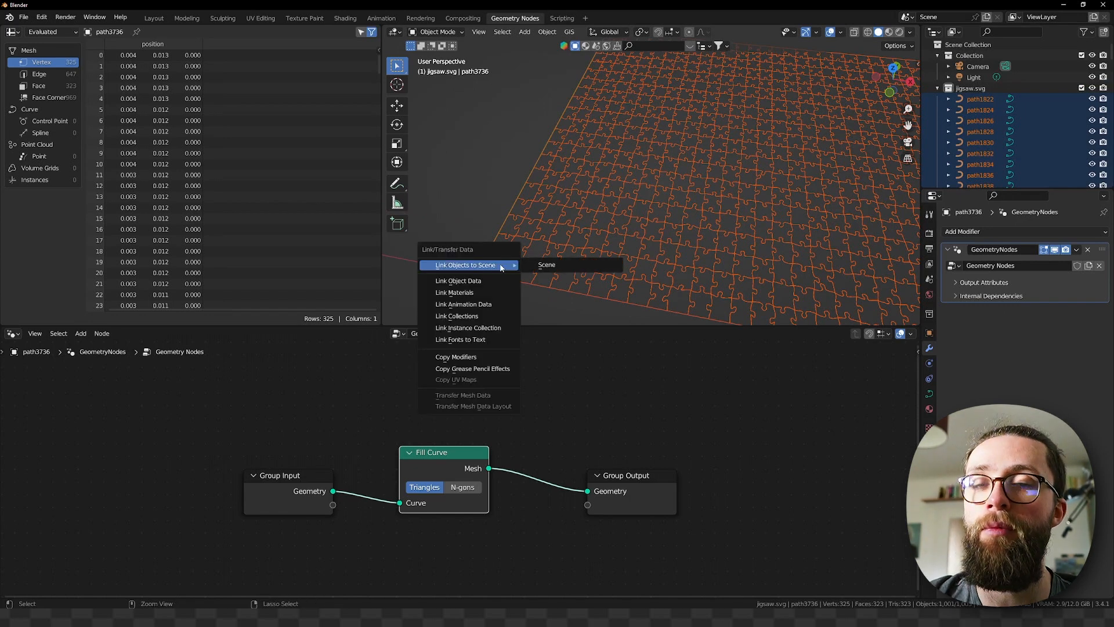
mouse_move(468, 356)
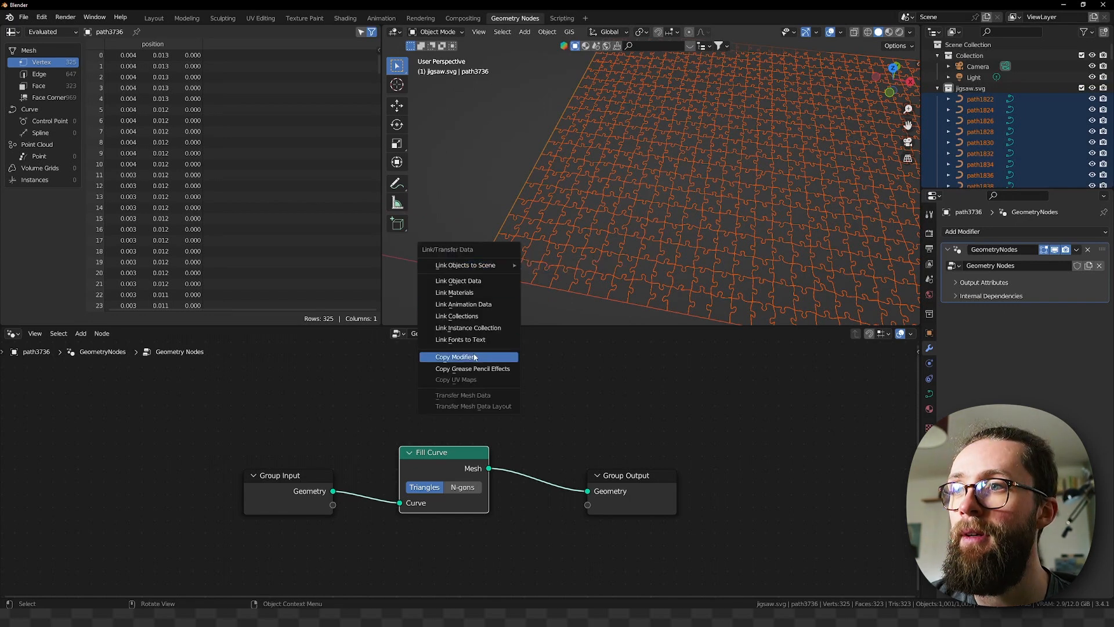
Step: Copy the Fill Curve modifier to all pieces and convert them all to meshes
click(454, 356)
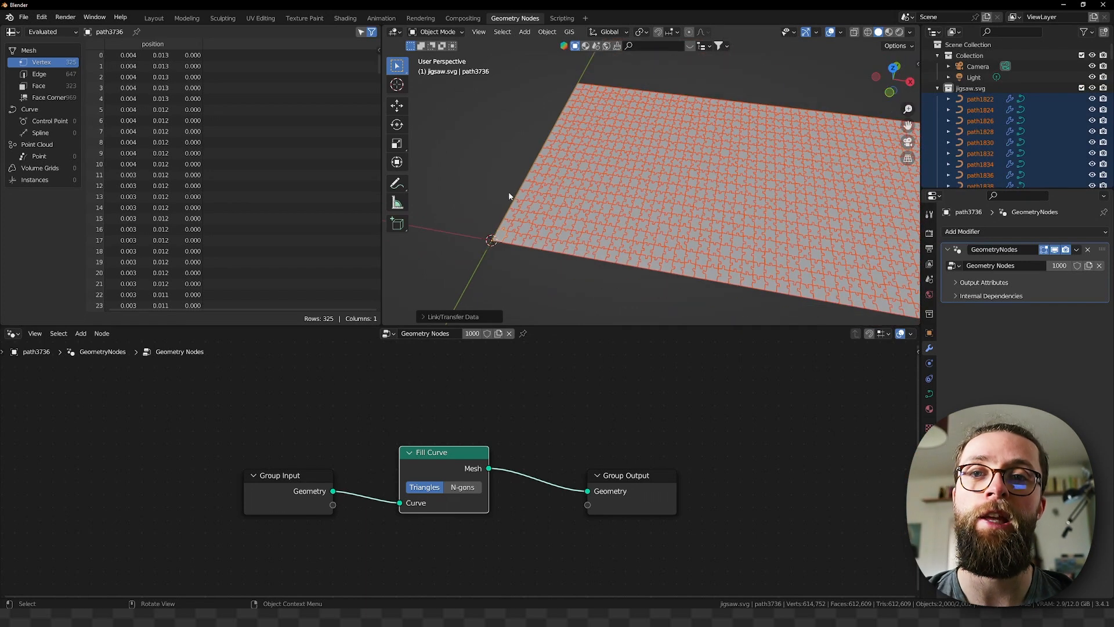
click(546, 18)
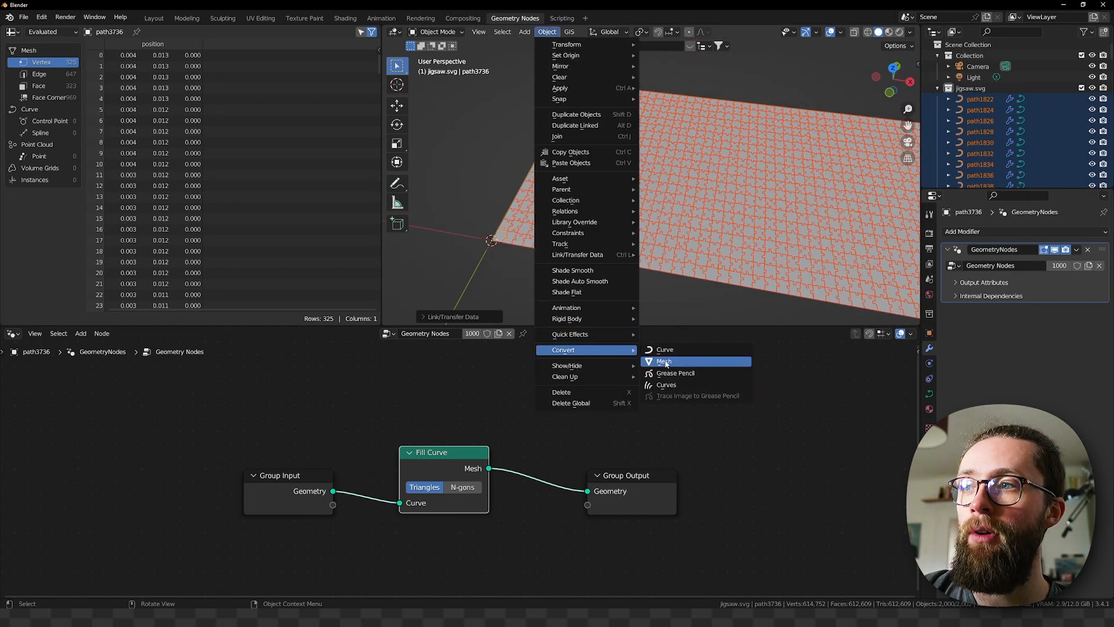
click(662, 362)
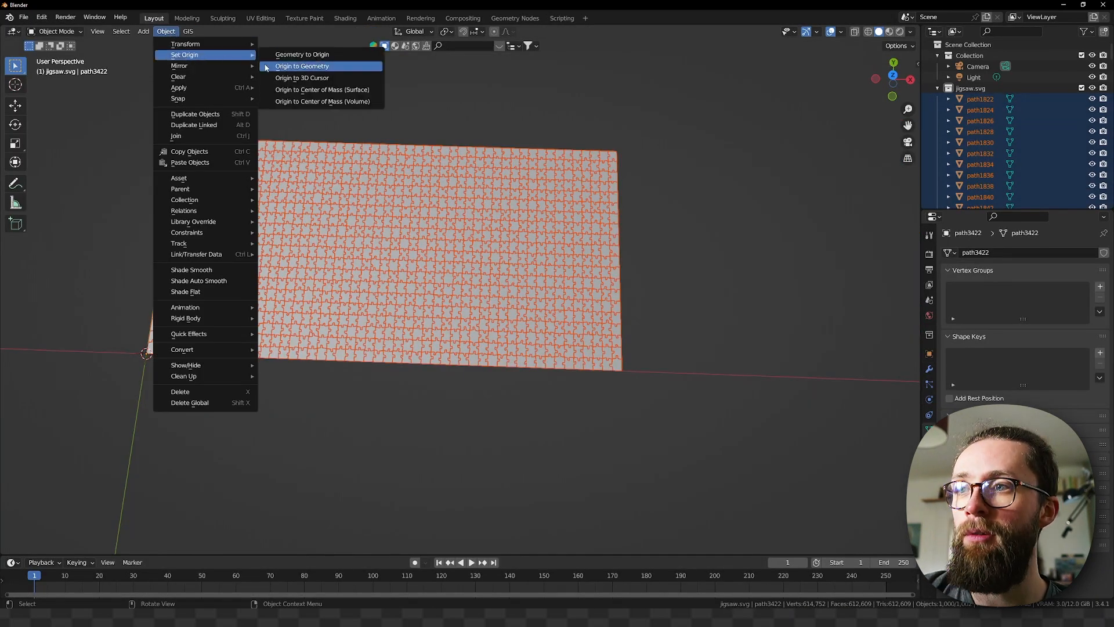
Step: Set every piece's origin to its geometry via Object > Set Origin > Origin to Geometry
click(302, 65)
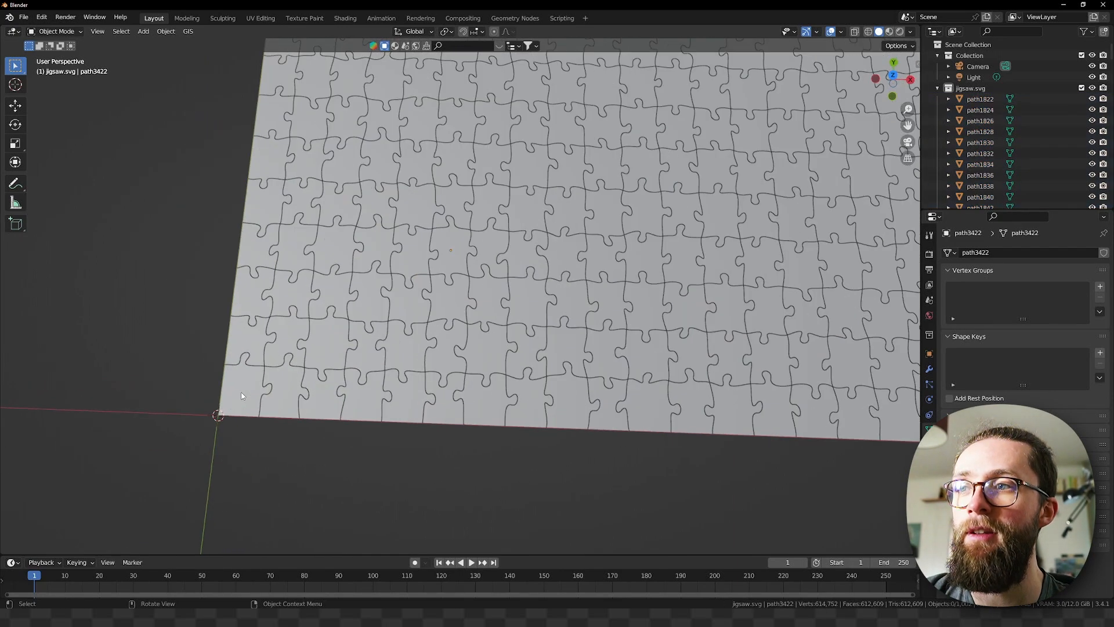
Step: Give the corner piece a Solidify modifier with 0.0015 m thickness and filled rim
click(245, 388)
text(Ba)
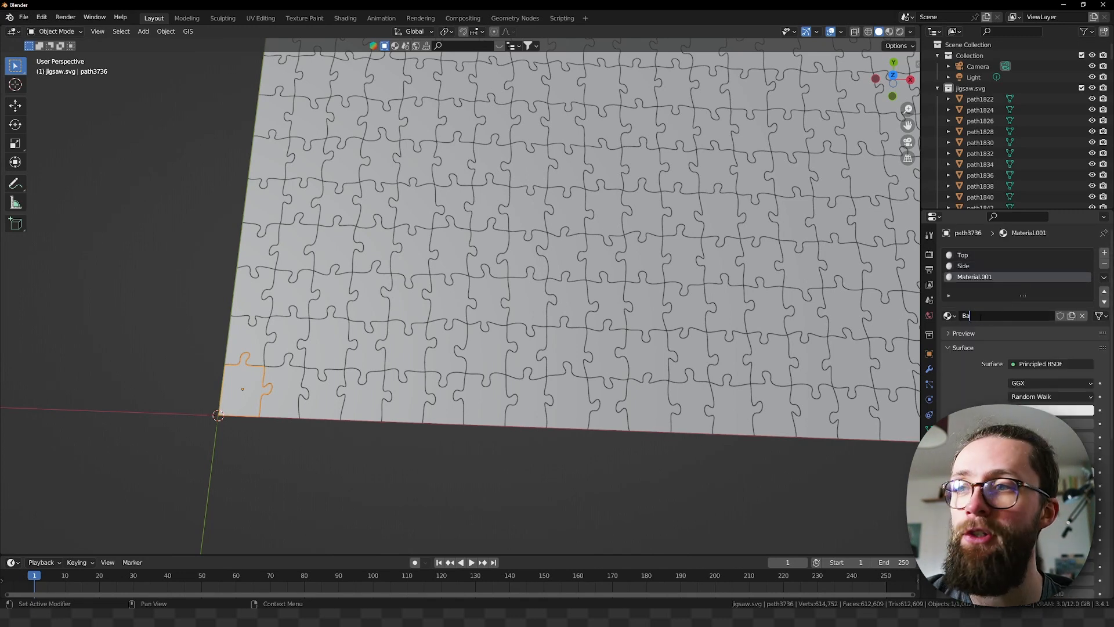
scroll(down, 3)
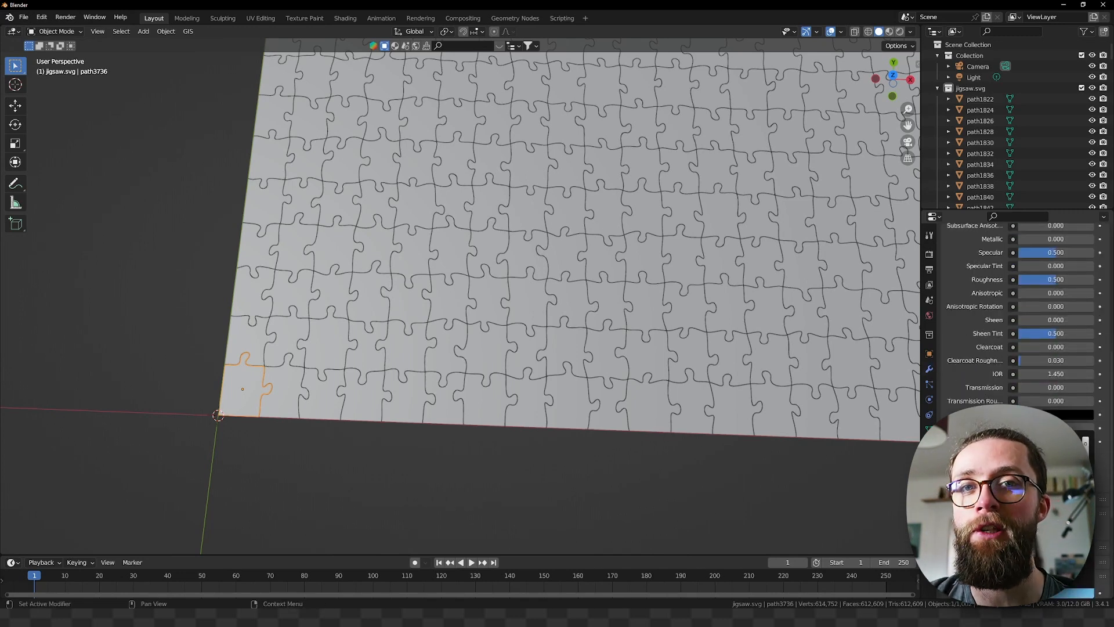
scroll(down, 3)
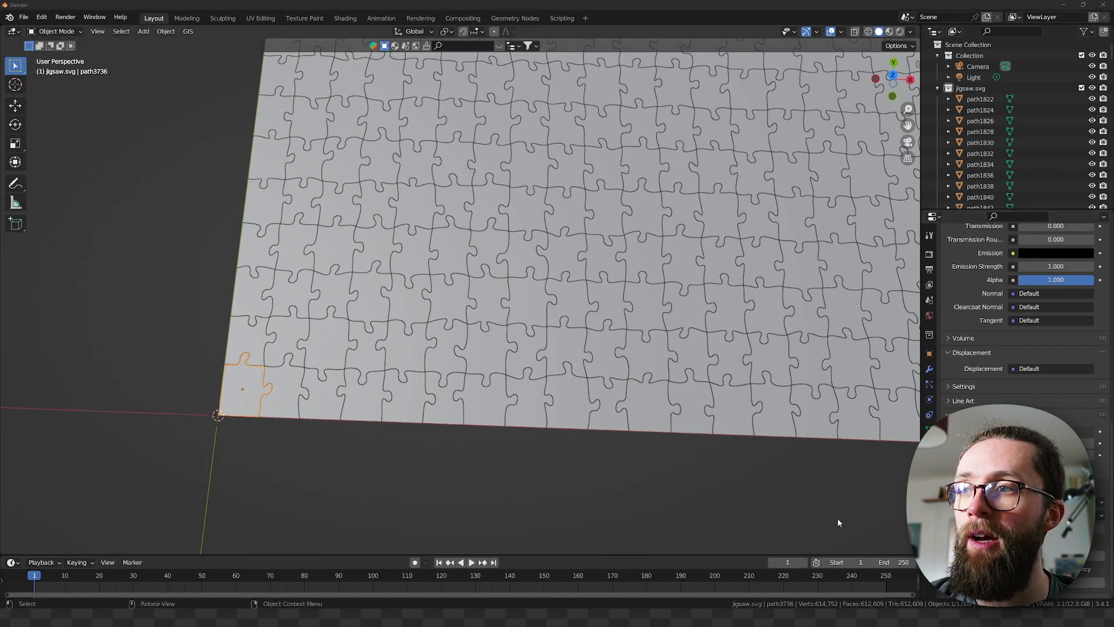
click(963, 251)
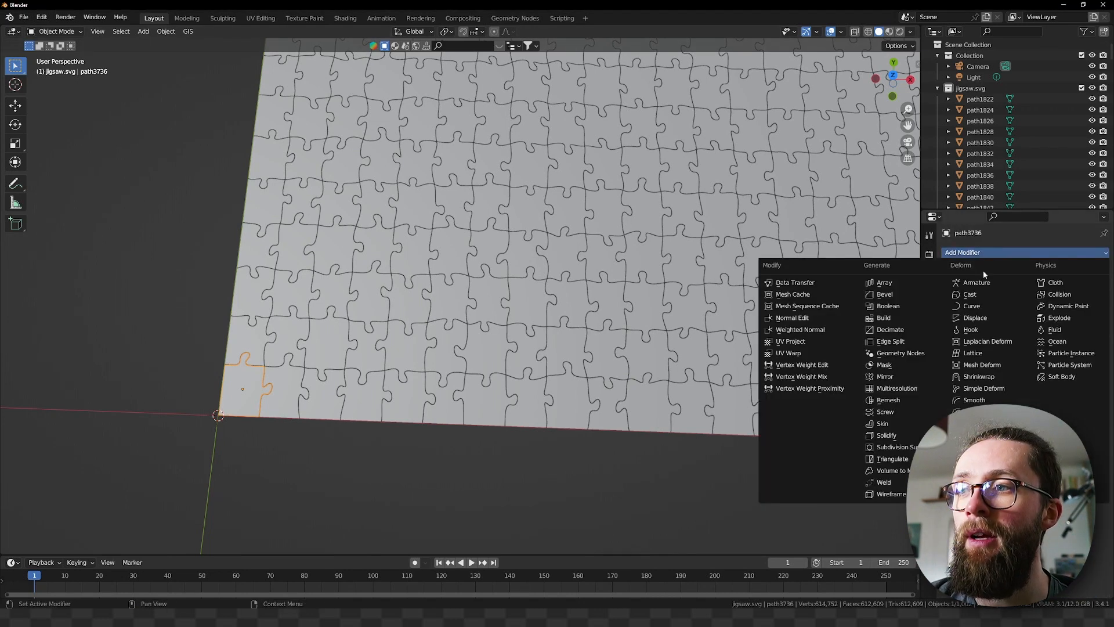
click(885, 435)
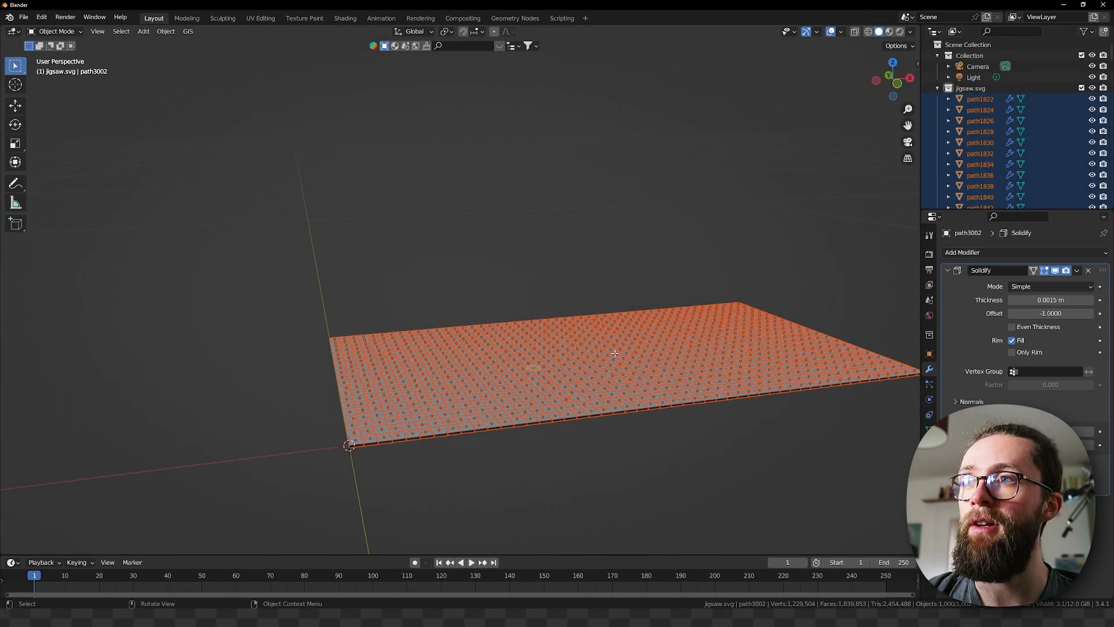
Step: Unwrap all piece meshes with Project from View (Bounds) from the top view
key(Tab)
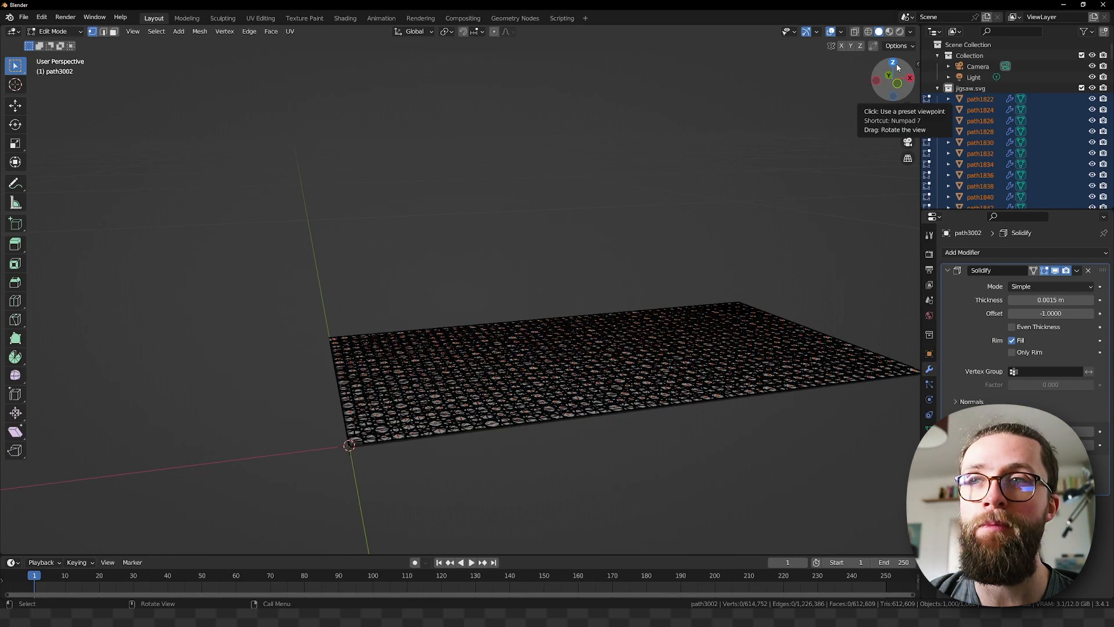
click(893, 63)
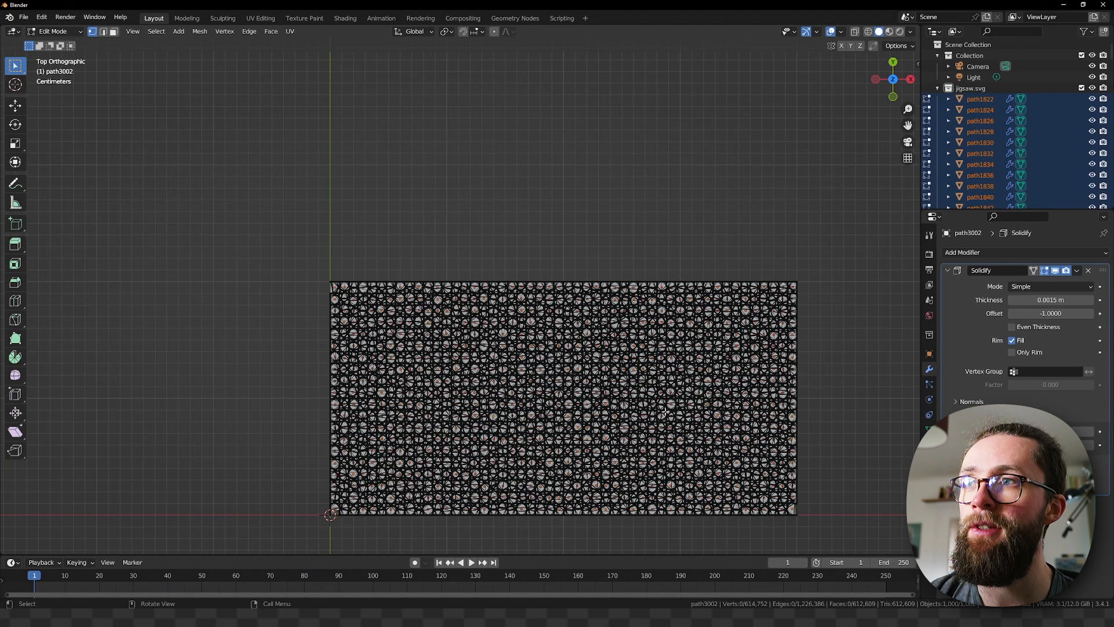
click(289, 30)
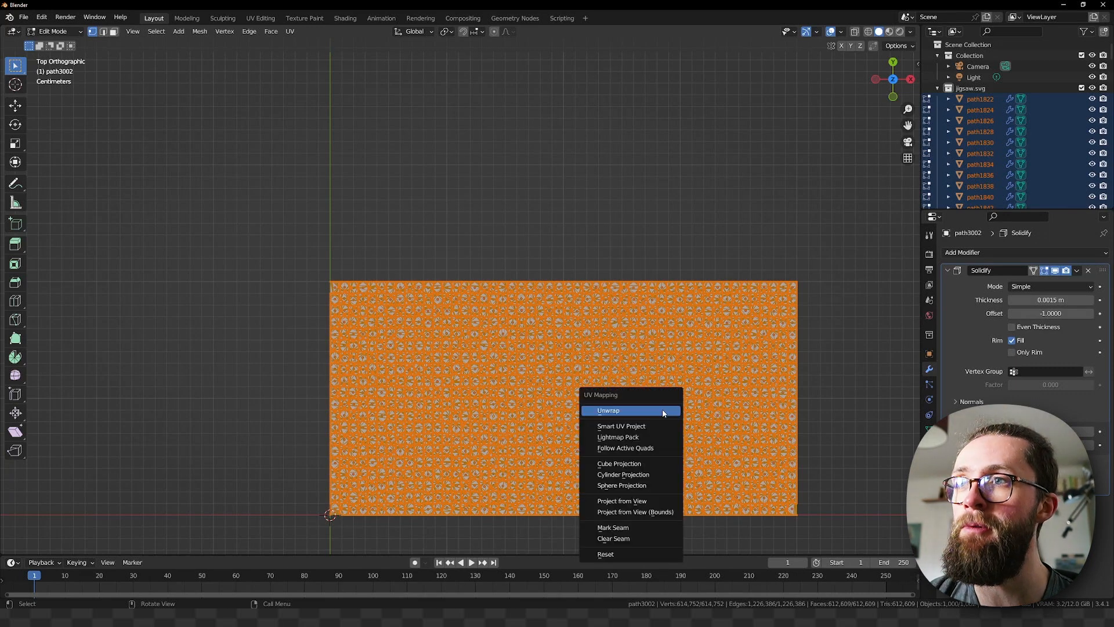
mouse_move(653, 511)
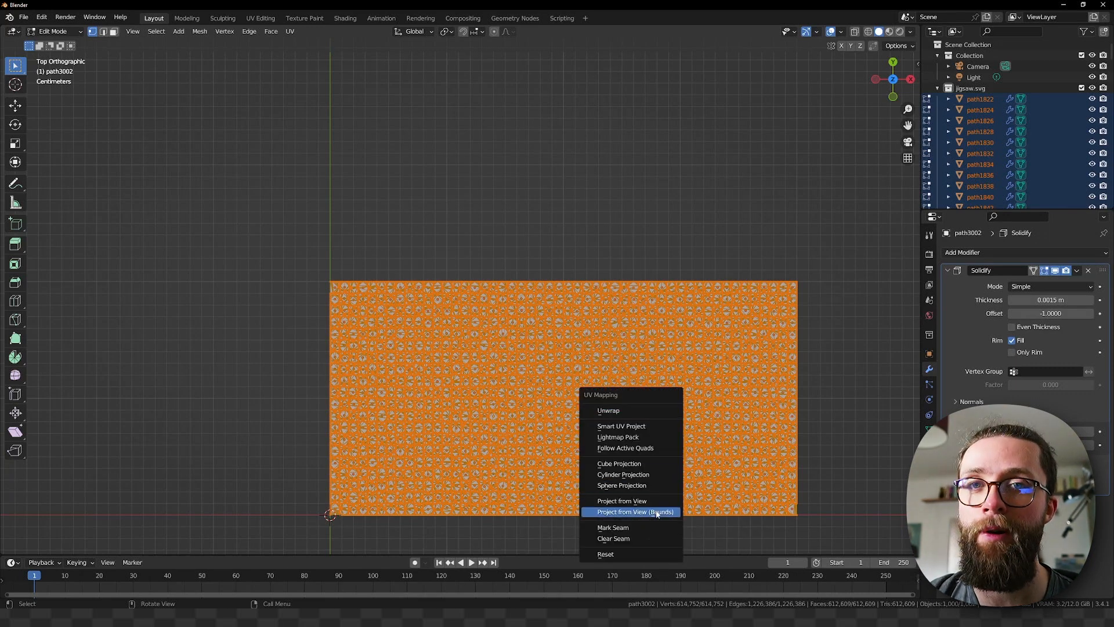
click(621, 500)
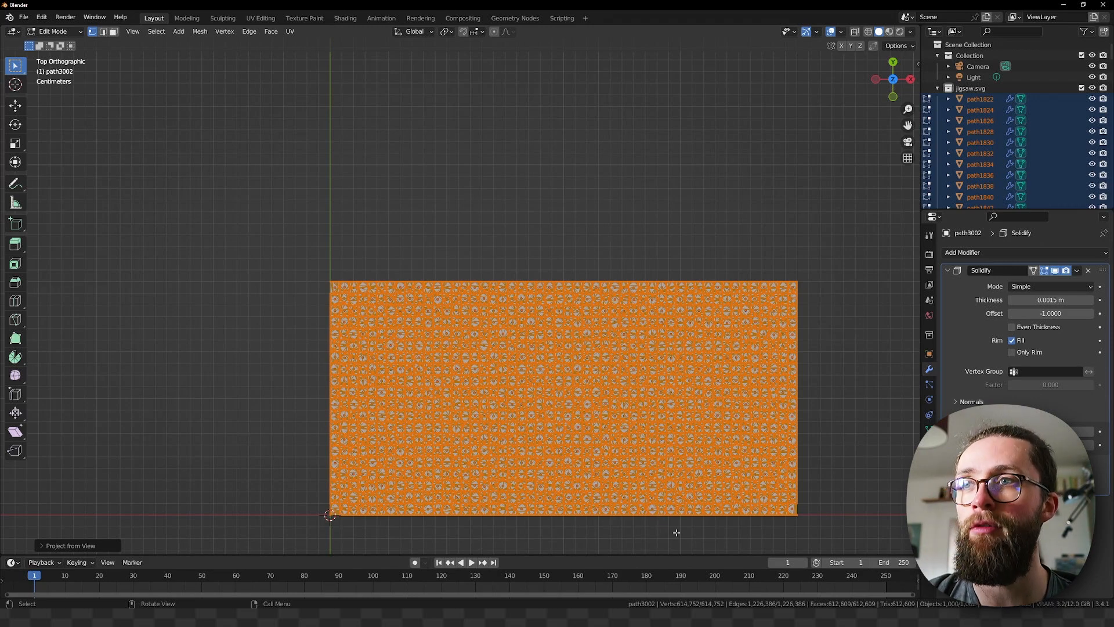
key(Tab)
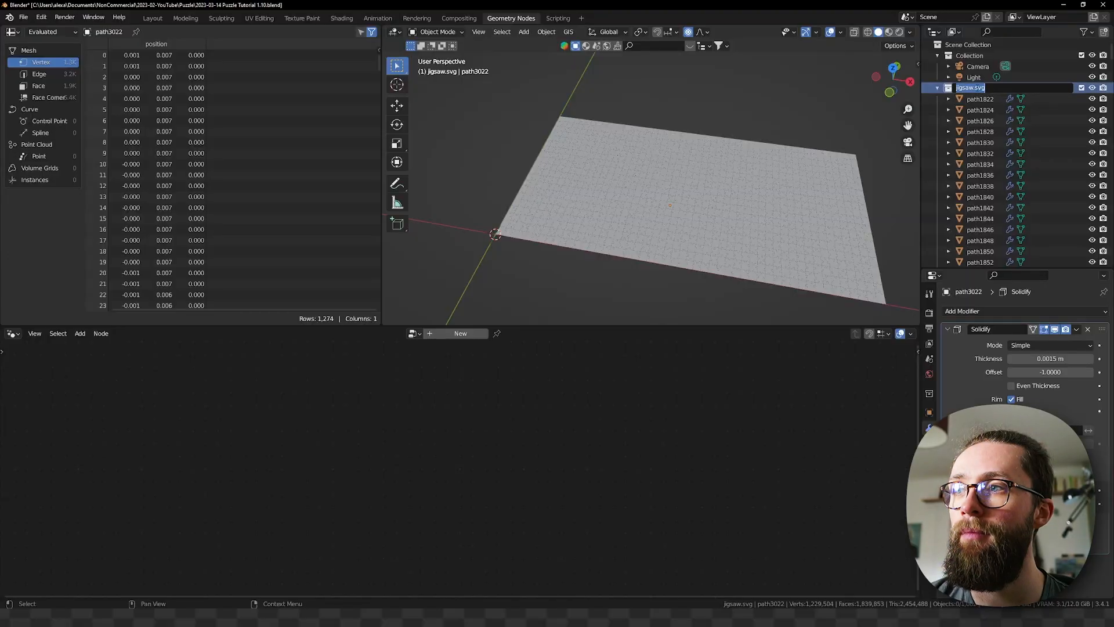
Step: Name the collection 'Puzzle Pieces' and load it into Suzanne's new node group as Relative, Separate Children
text(Puzzle Pieces)
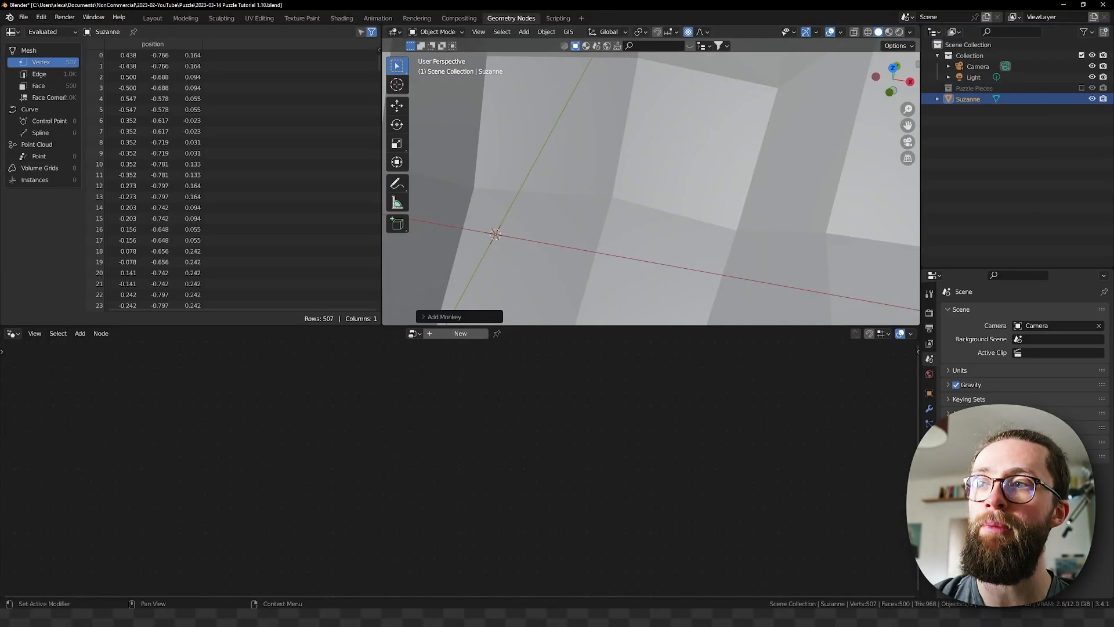
click(459, 333)
text(Puzzle Fun)
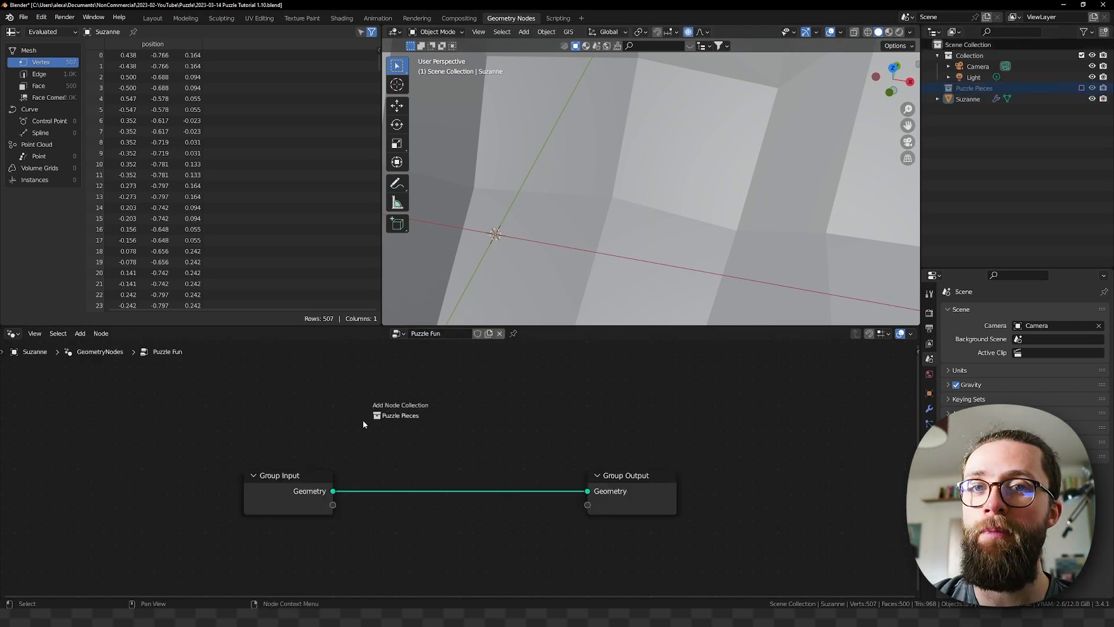
click(400, 416)
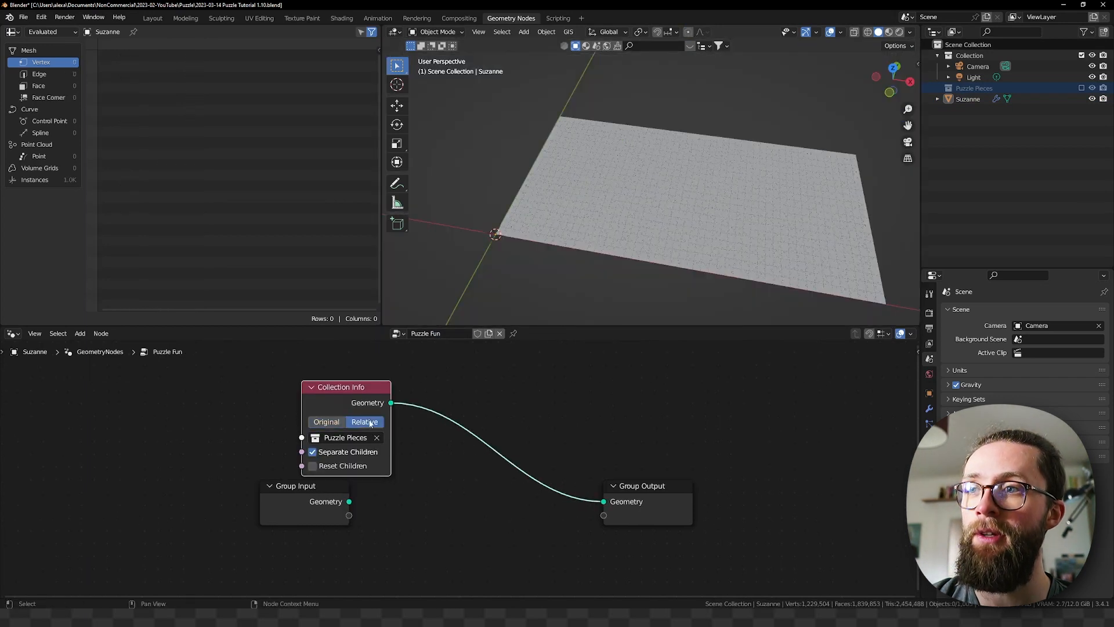
Step: Add a Set Position node fed by a Noise Texture to the tree
text(set)
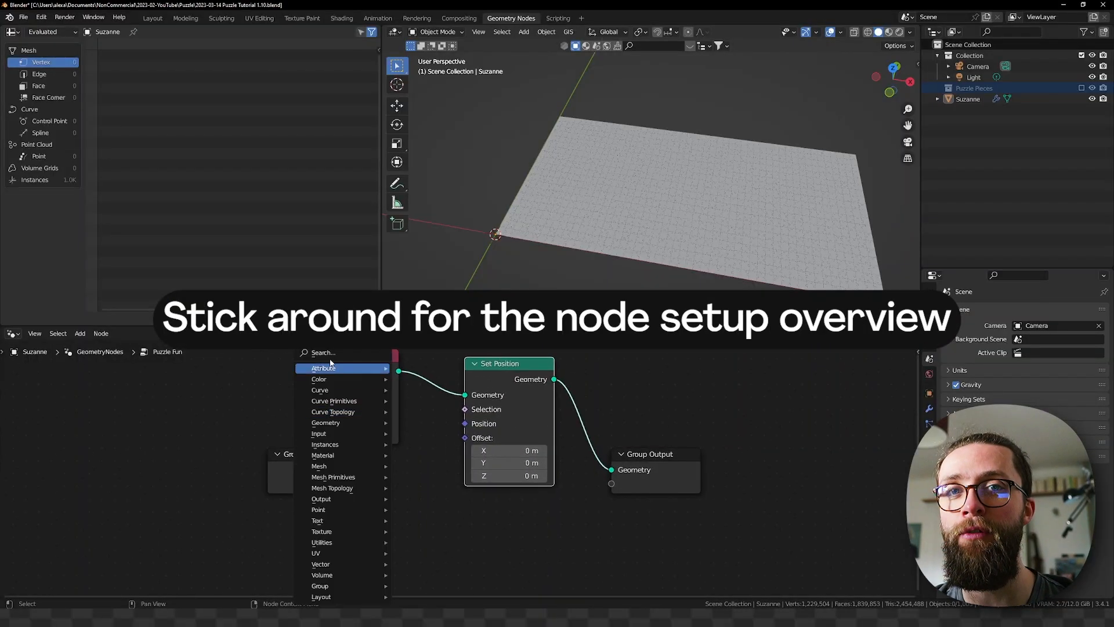
click(324, 432)
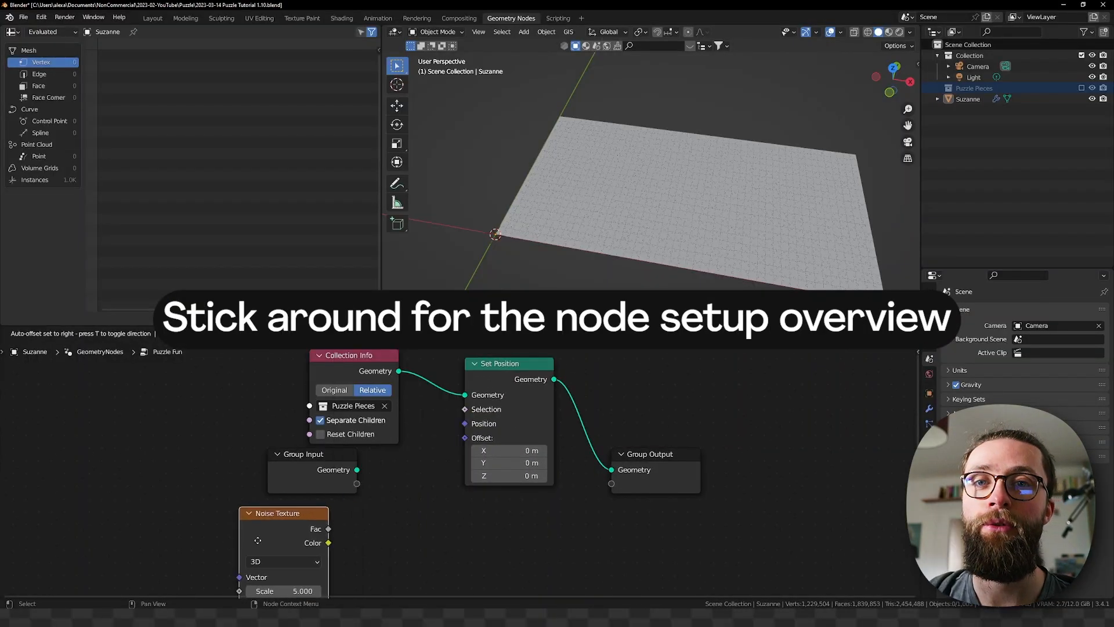